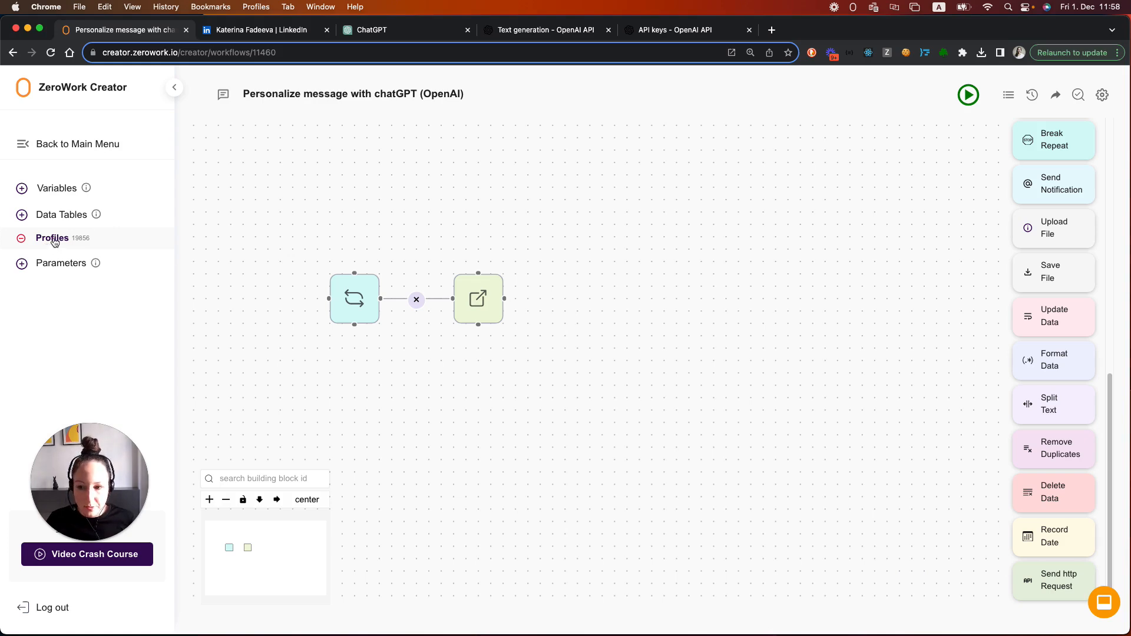
- View the Profiles data table with its five LinkedIn profile rows and links
left_click(51, 238)
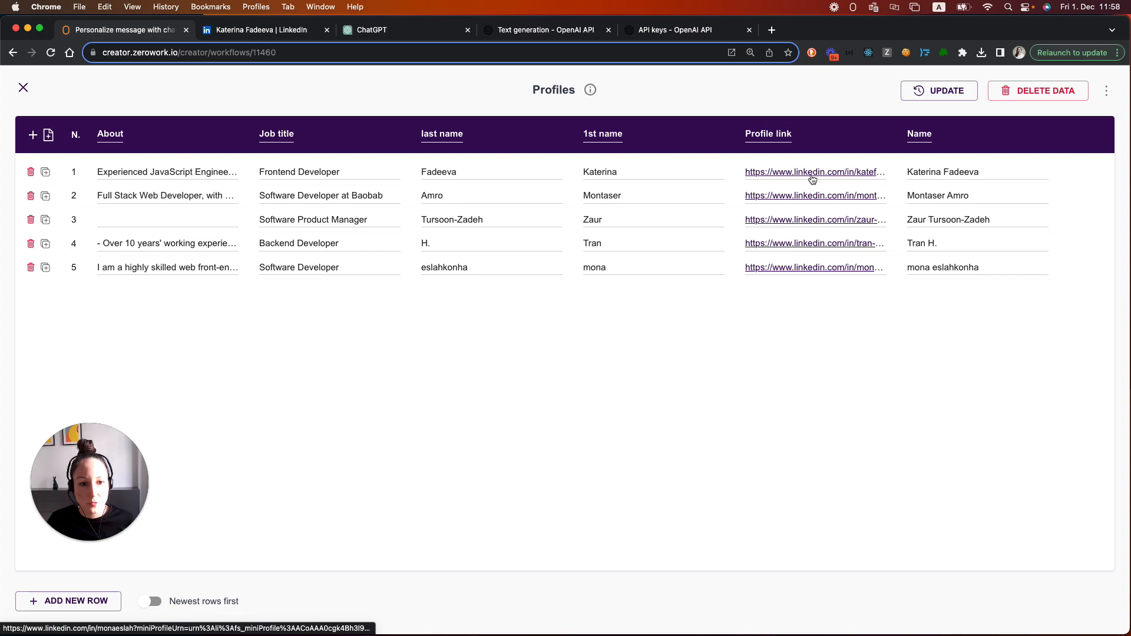
mouse_move(923, 167)
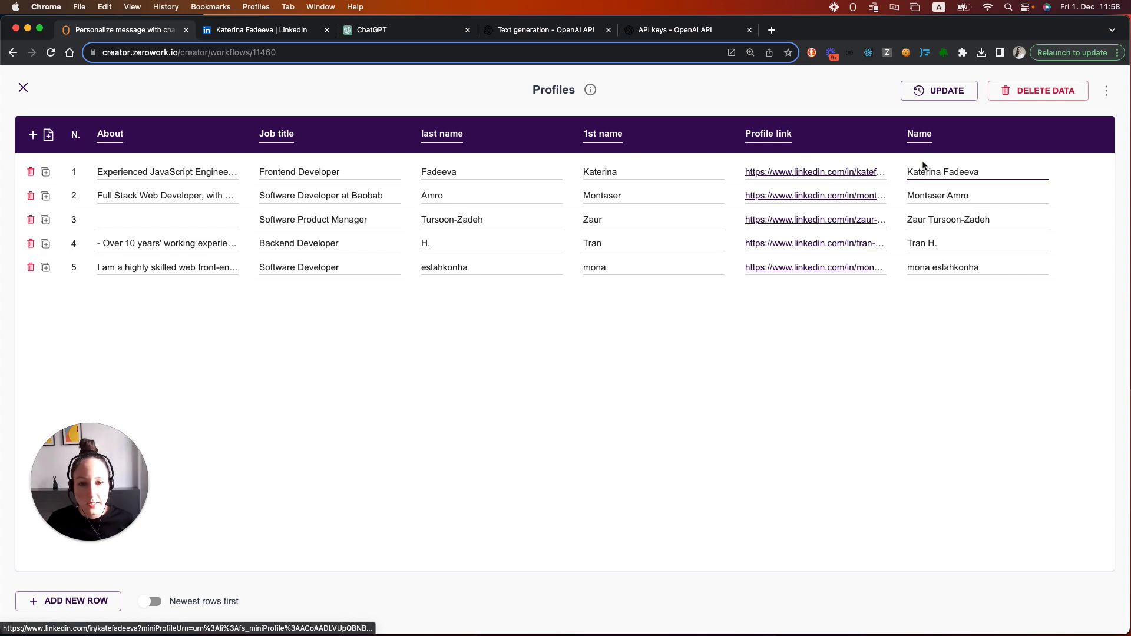
mouse_move(206, 332)
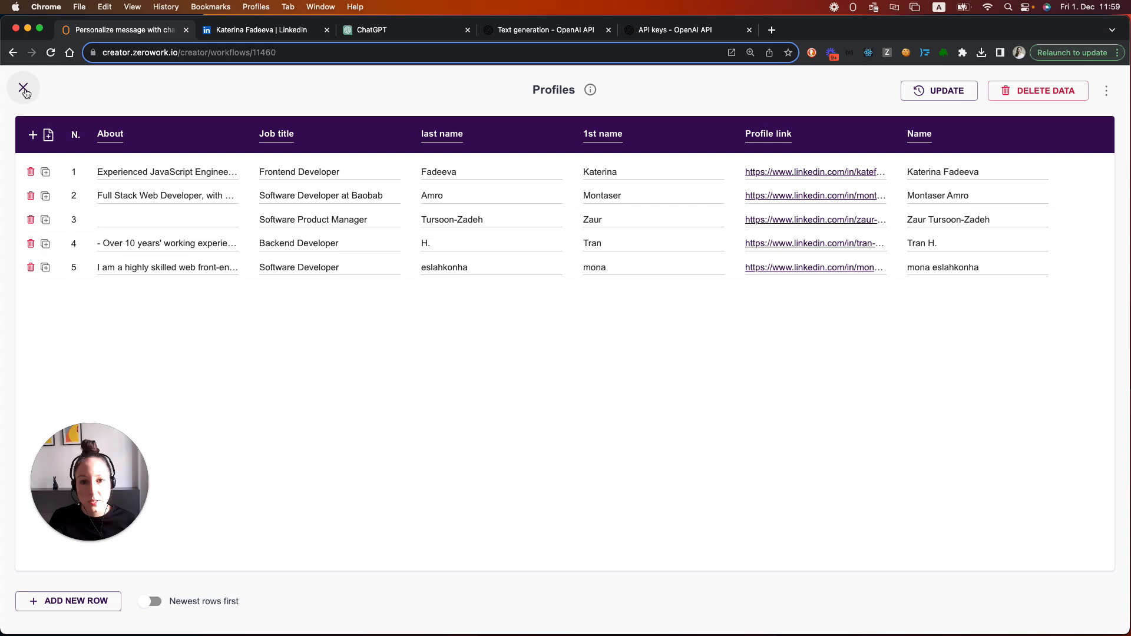
- Review the Start Repeat loop and the Open Link step that opens each row's Profile link
left_click(24, 88)
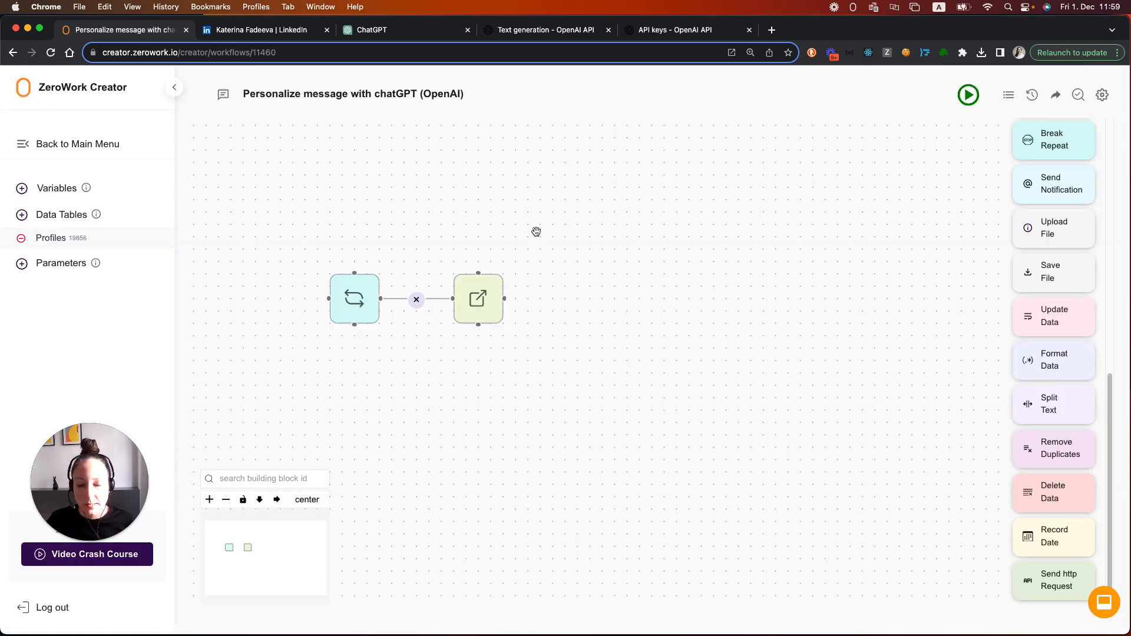
left_click(354, 299)
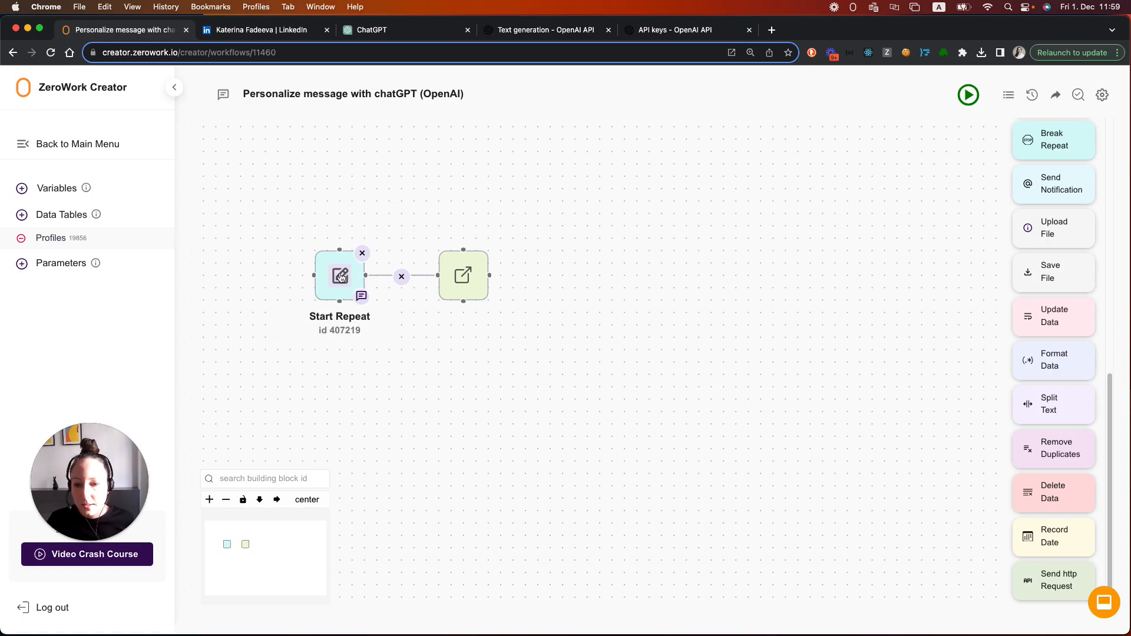
left_click(339, 275)
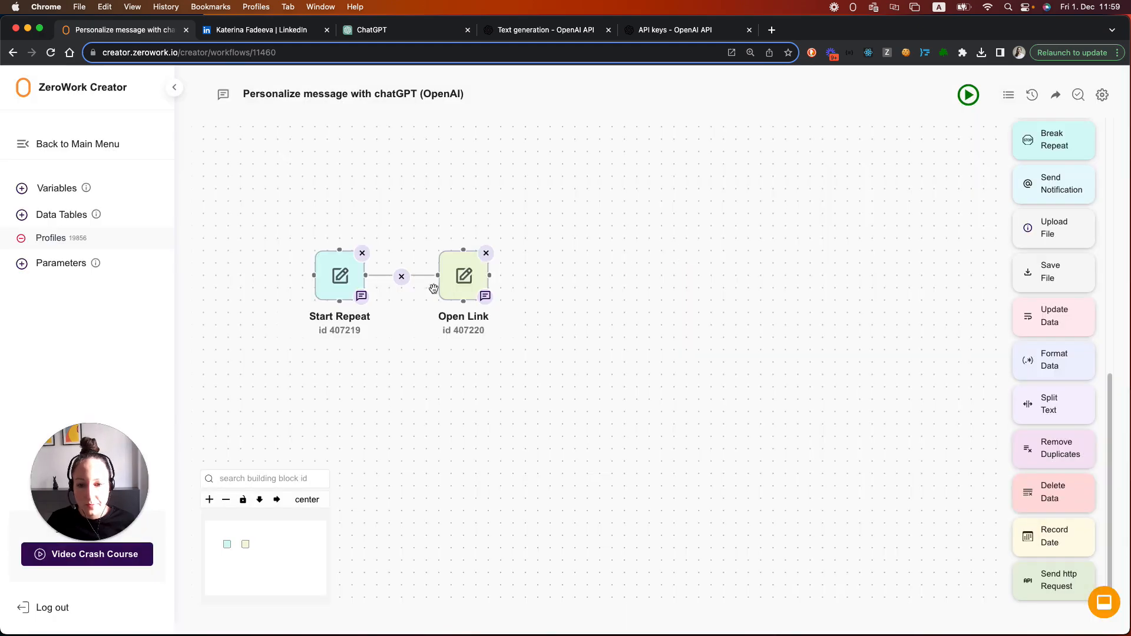
left_click(462, 275)
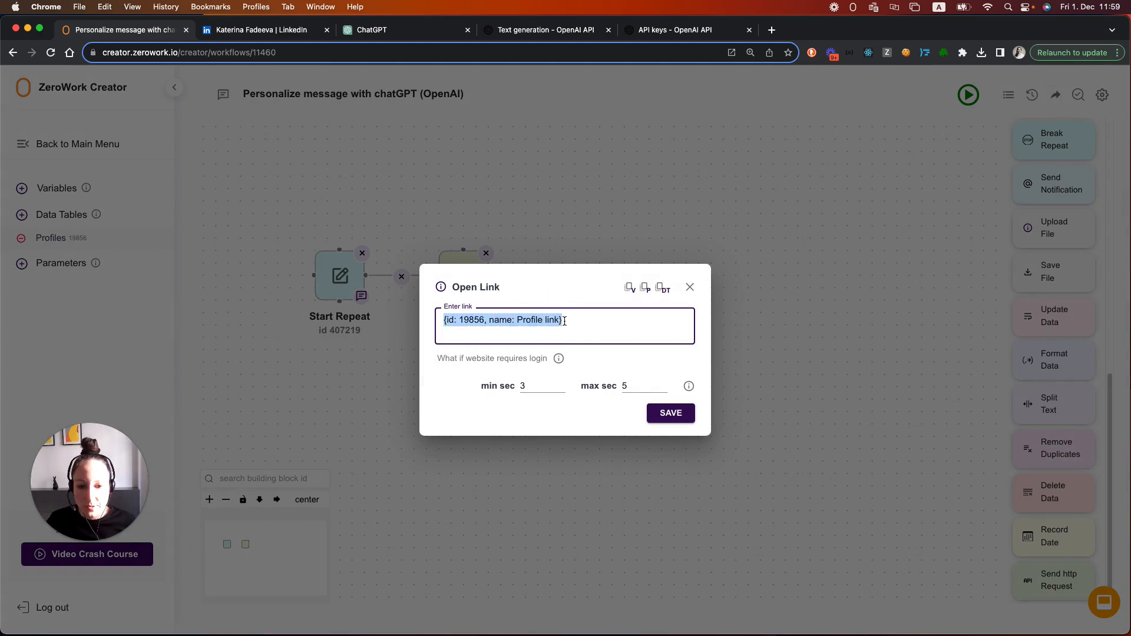
left_click(669, 412)
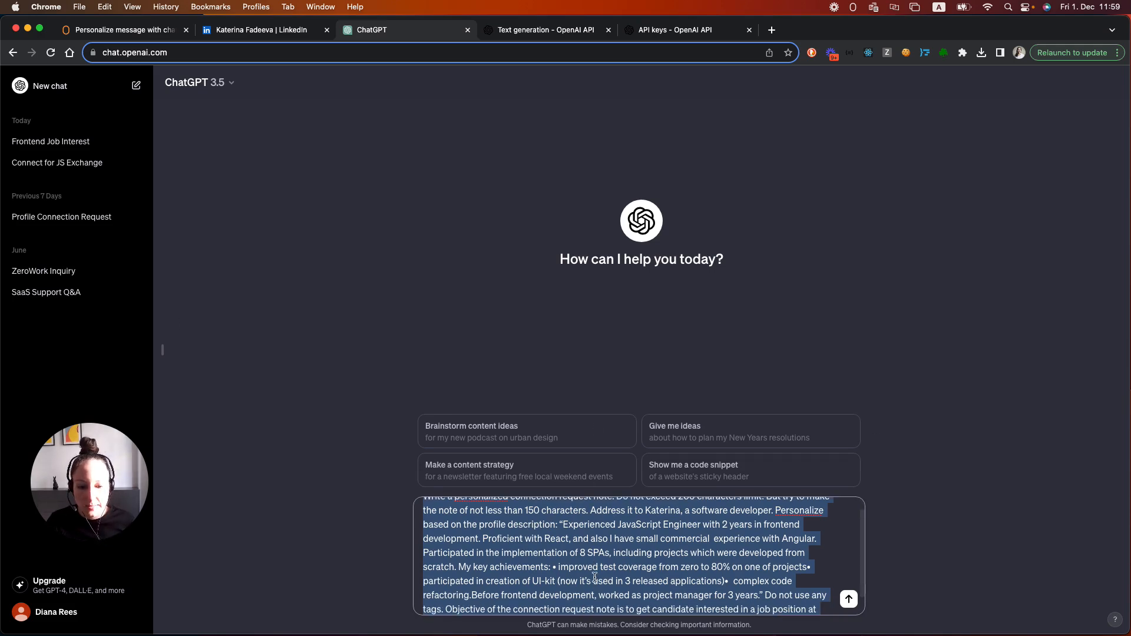
- Complete the prompt with 'our startup. Sign with my name Diana.'
type("our startup. Sign with my name Diana.")
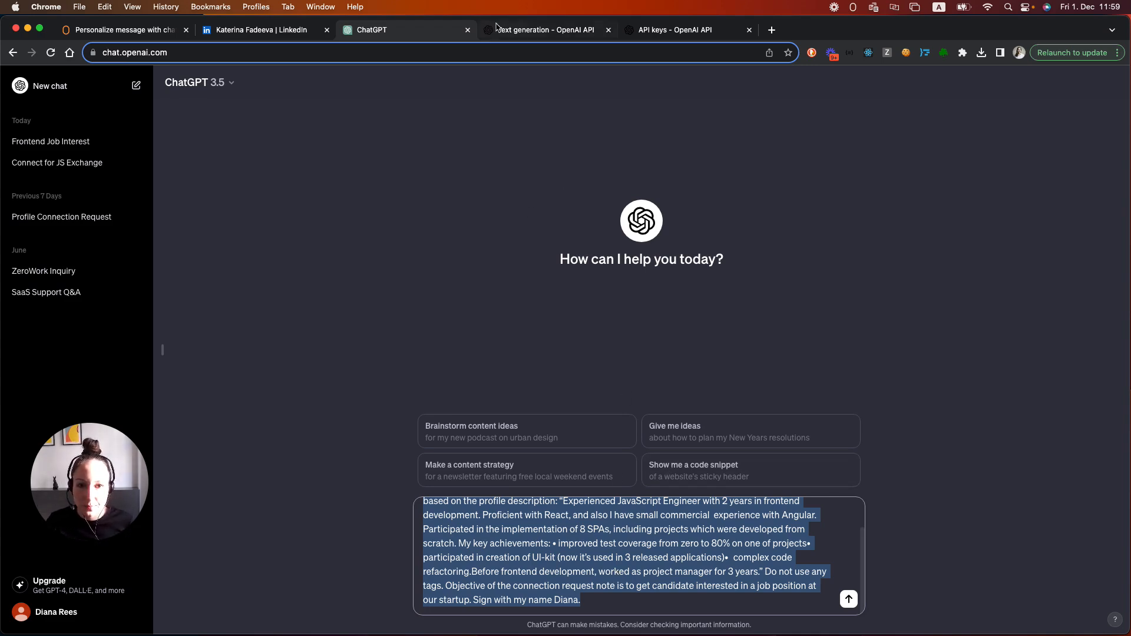
mouse_move(674, 29)
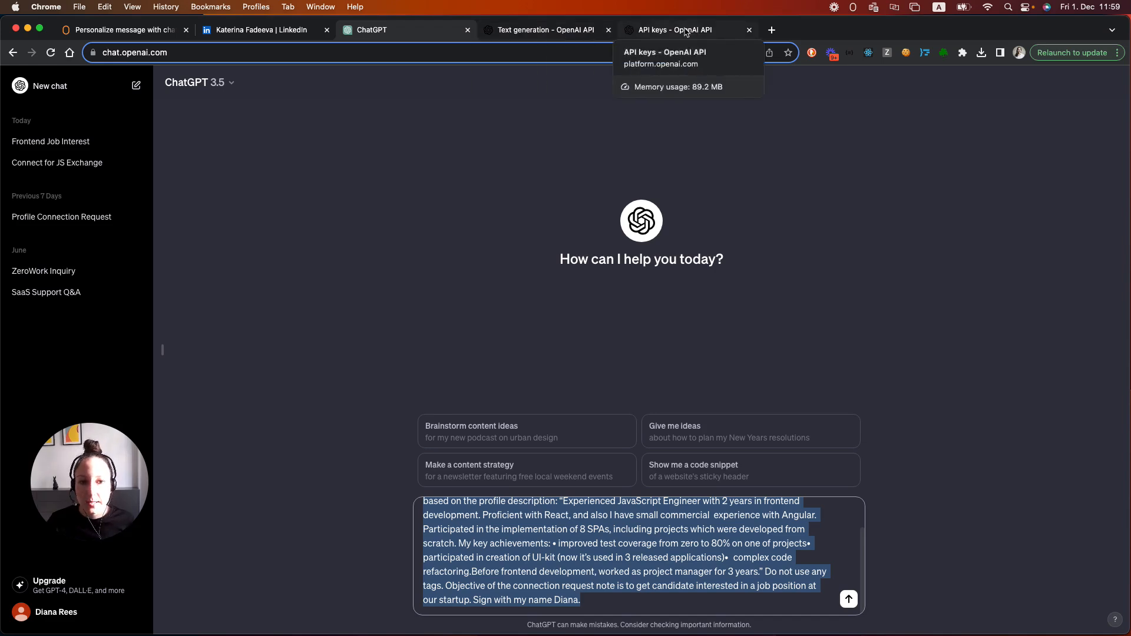
- Show the OpenAI API keys page listing the account's two secret keys
left_click(673, 29)
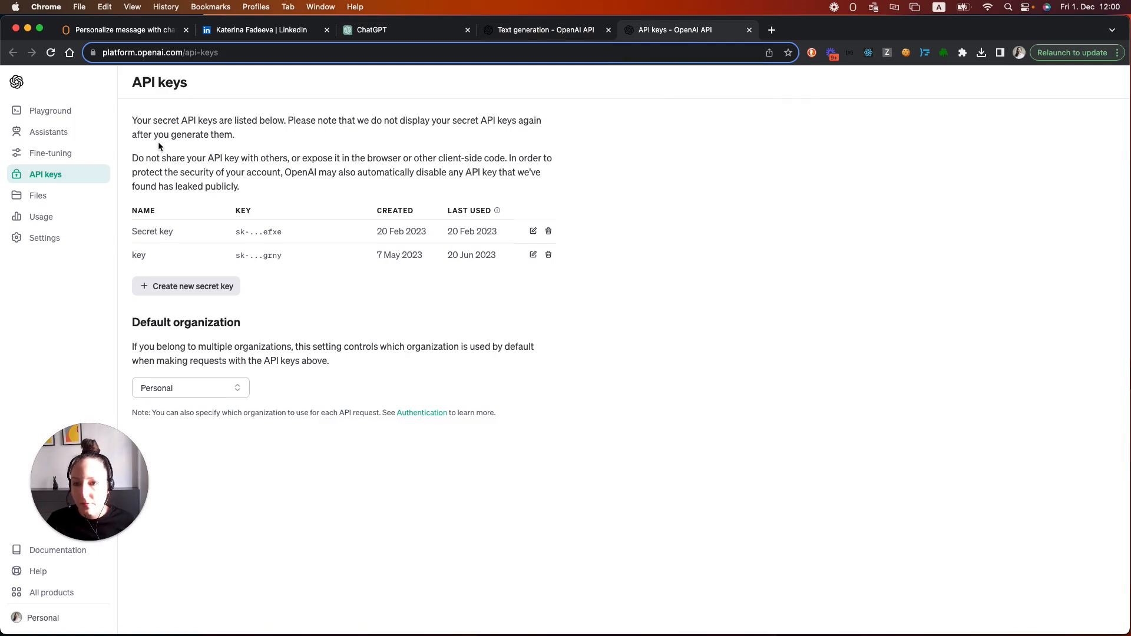
left_click(158, 52)
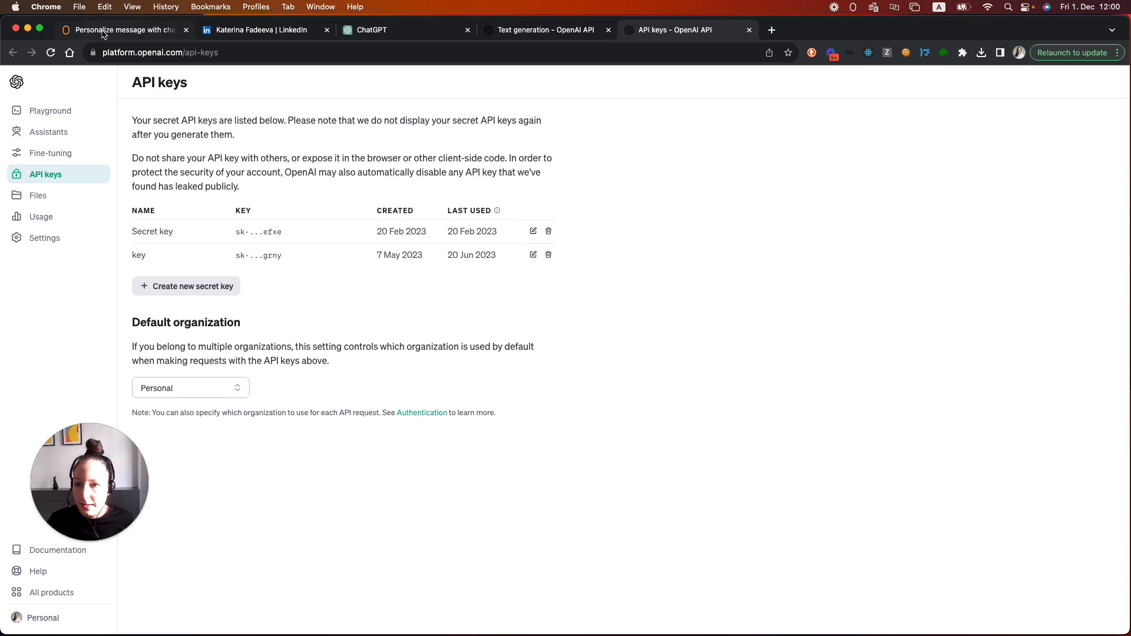
mouse_move(260, 30)
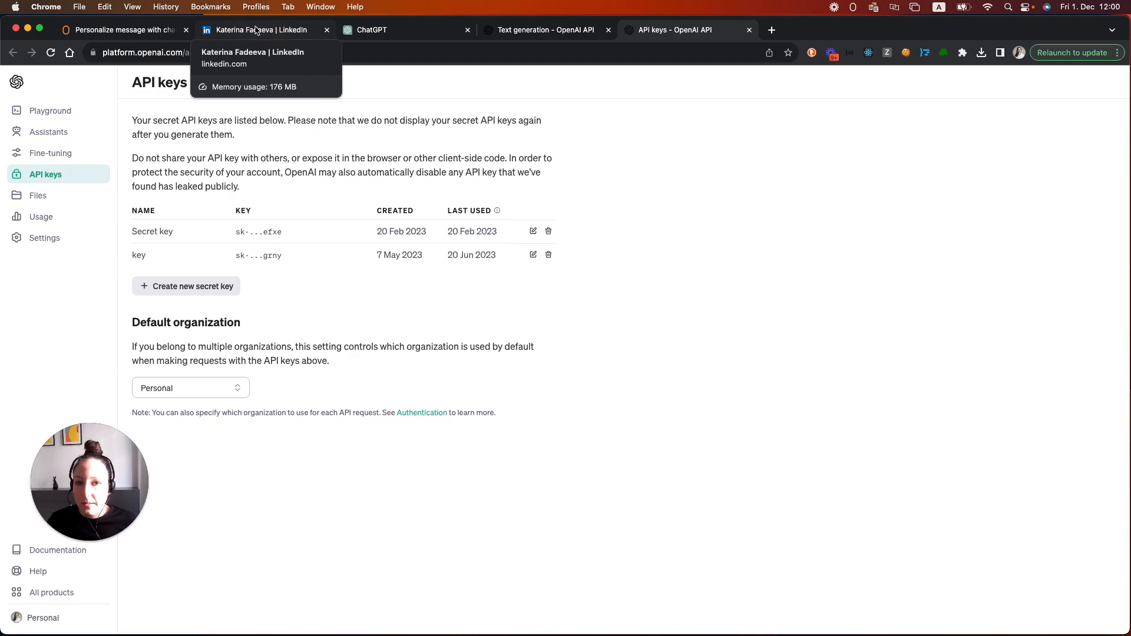
- On Katerina's LinkedIn profile, start a Connect invitation with Add a note, without sending
left_click(264, 29)
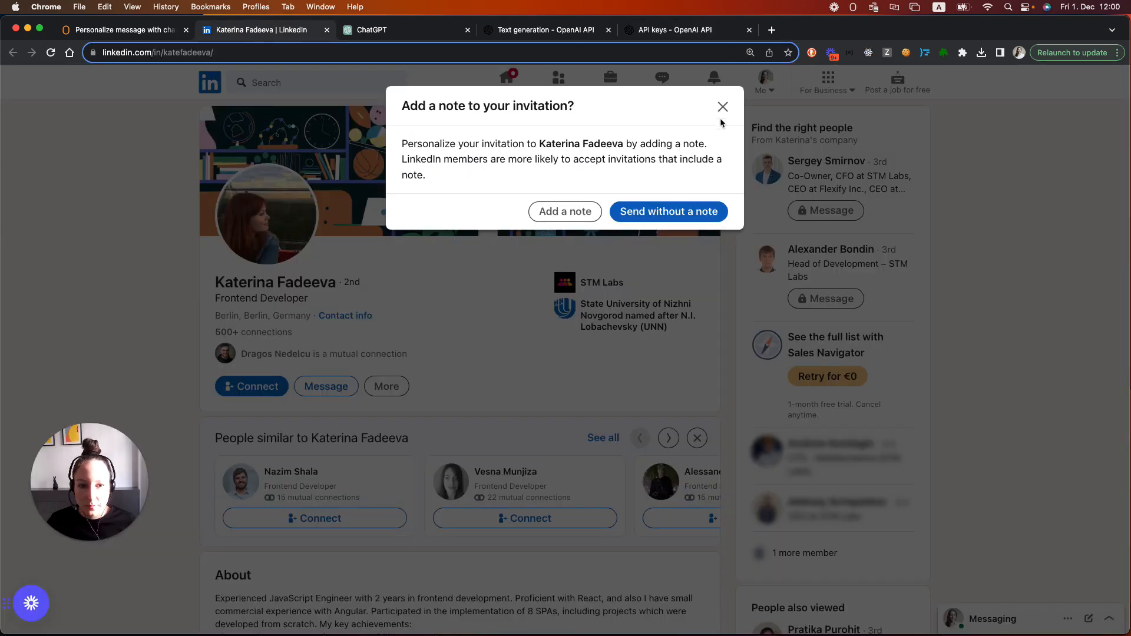
left_click(723, 107)
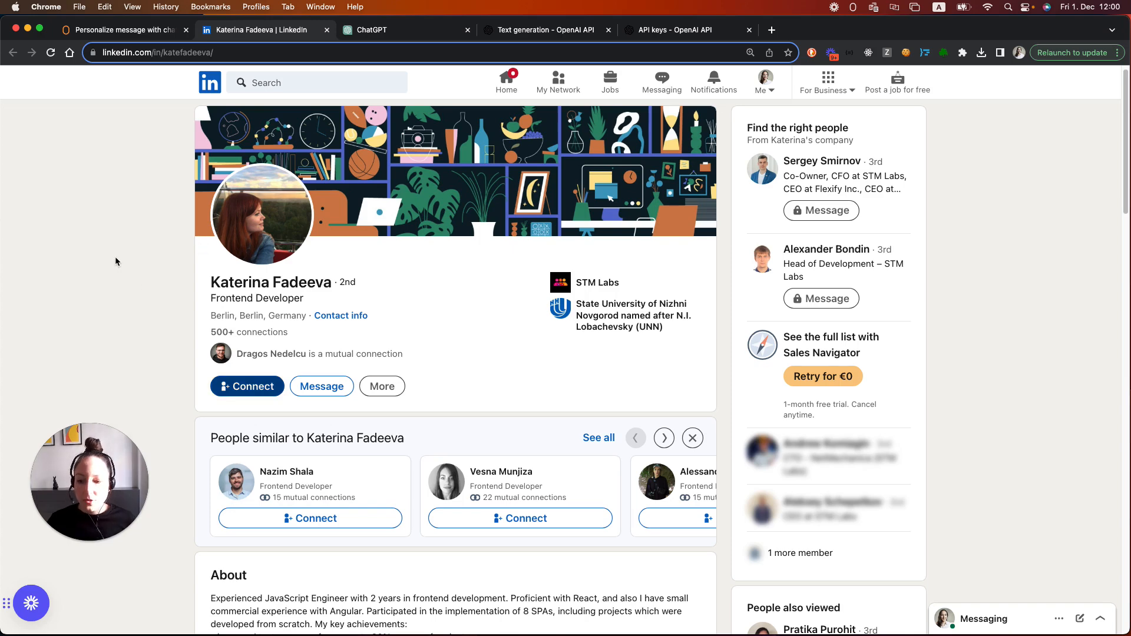
left_click(247, 386)
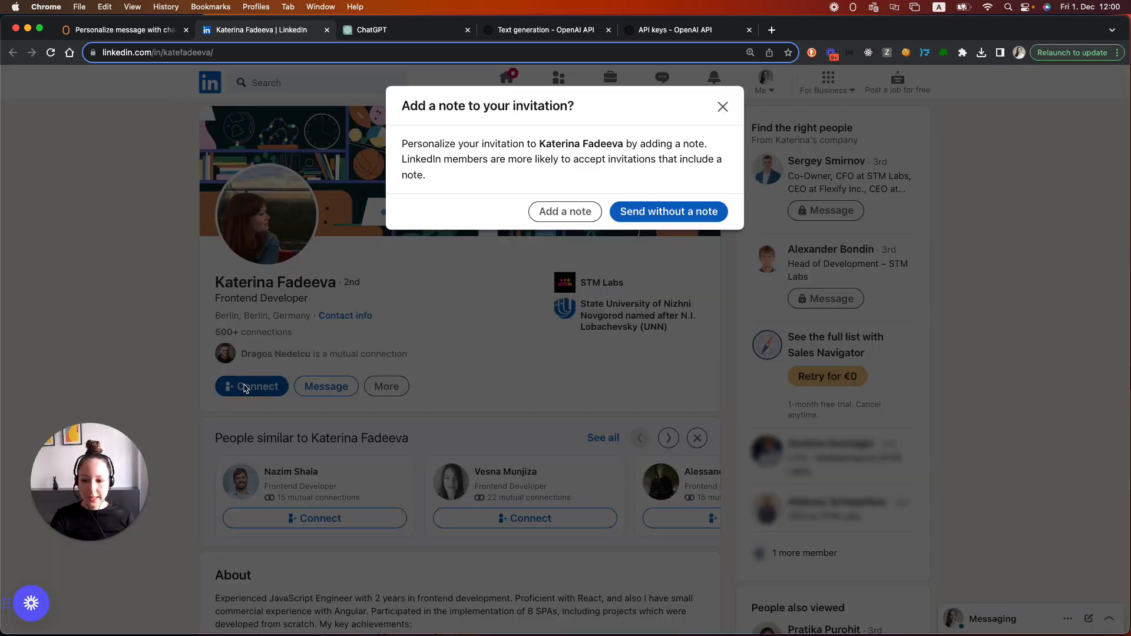
left_click(668, 212)
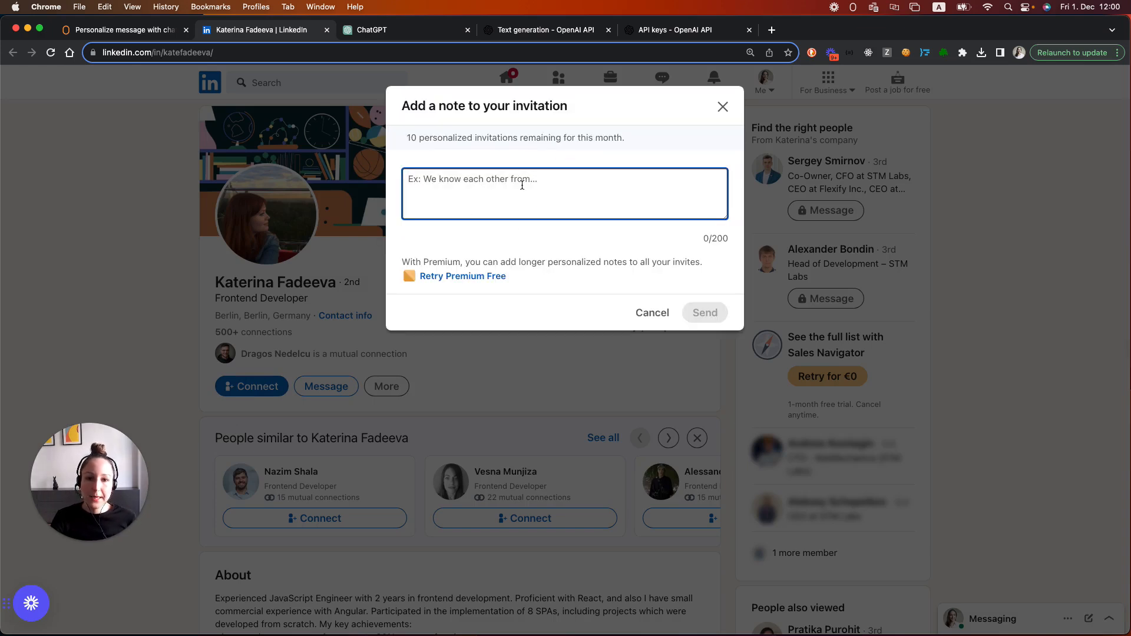
left_click(123, 30)
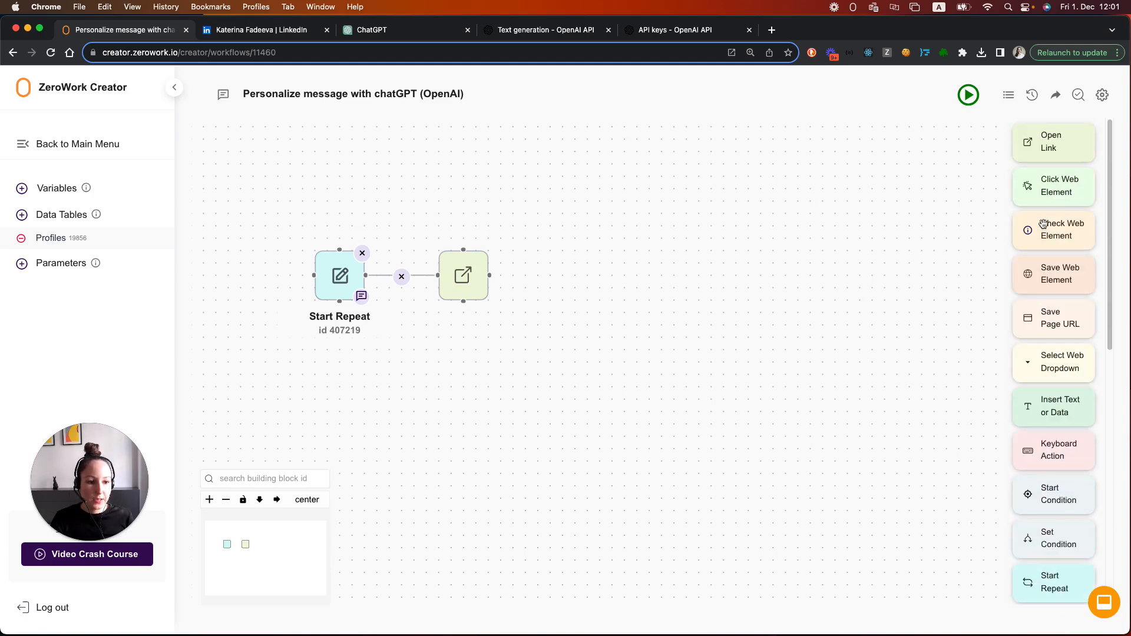
- Add a Click Web Element step and copy the LinkedIn Connect button's CSS selector
left_click(1053, 187)
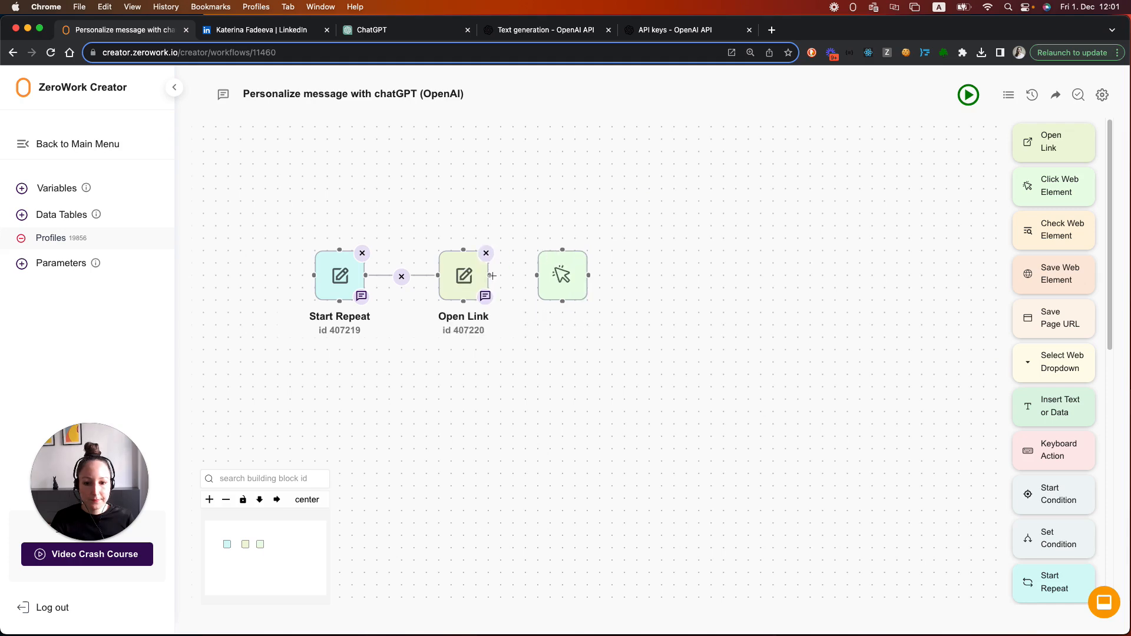
left_click(265, 29)
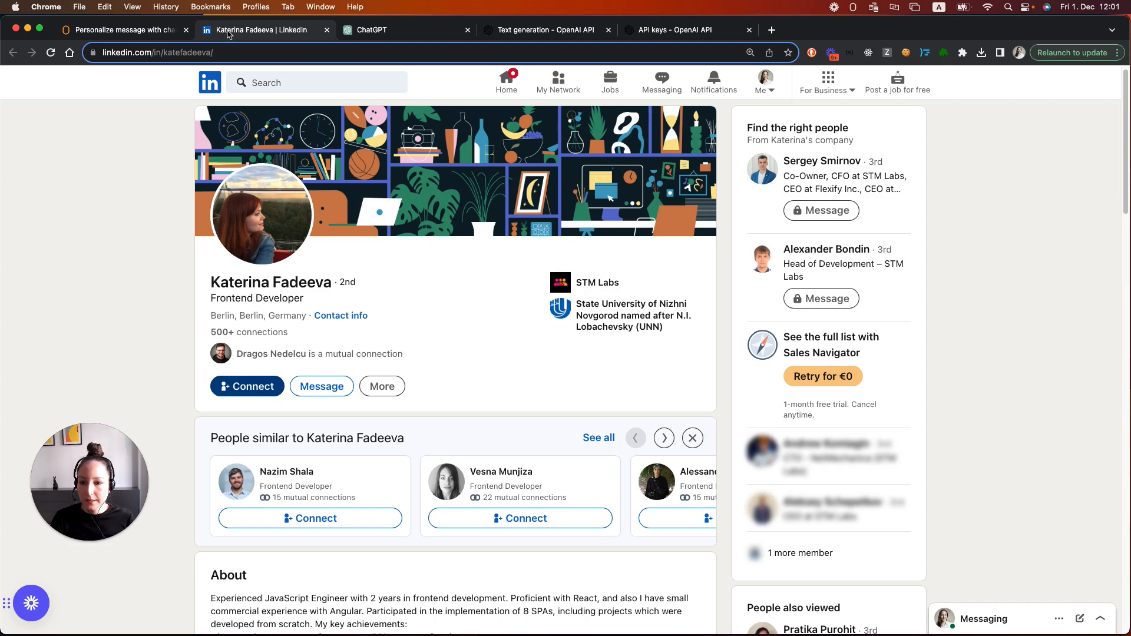
right_click(247, 386)
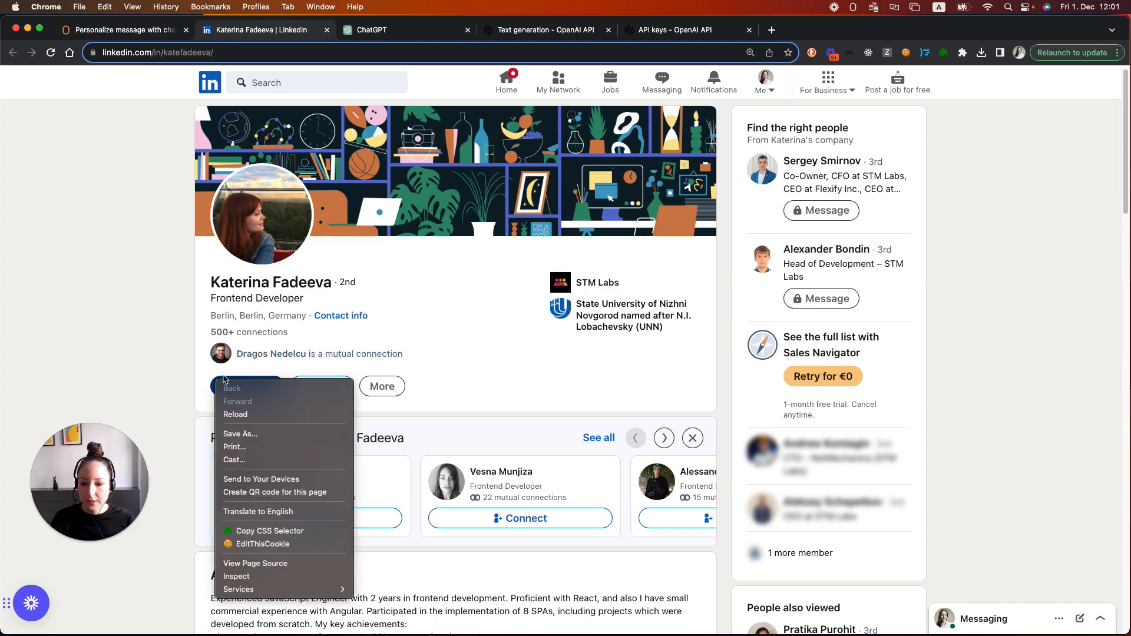
mouse_move(269, 531)
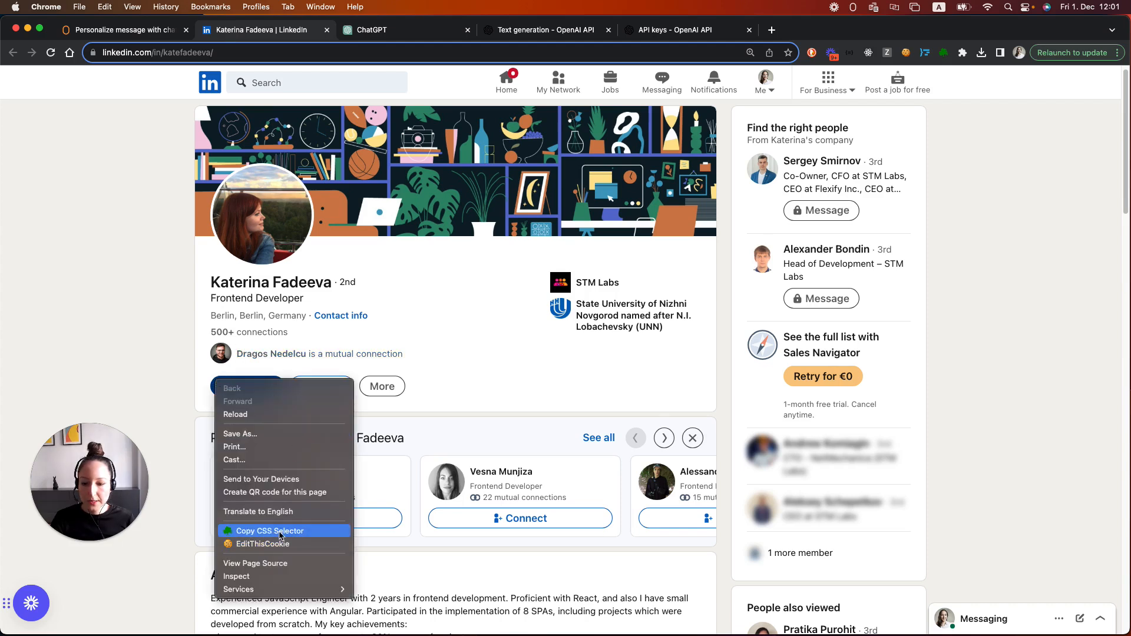
left_click(123, 30)
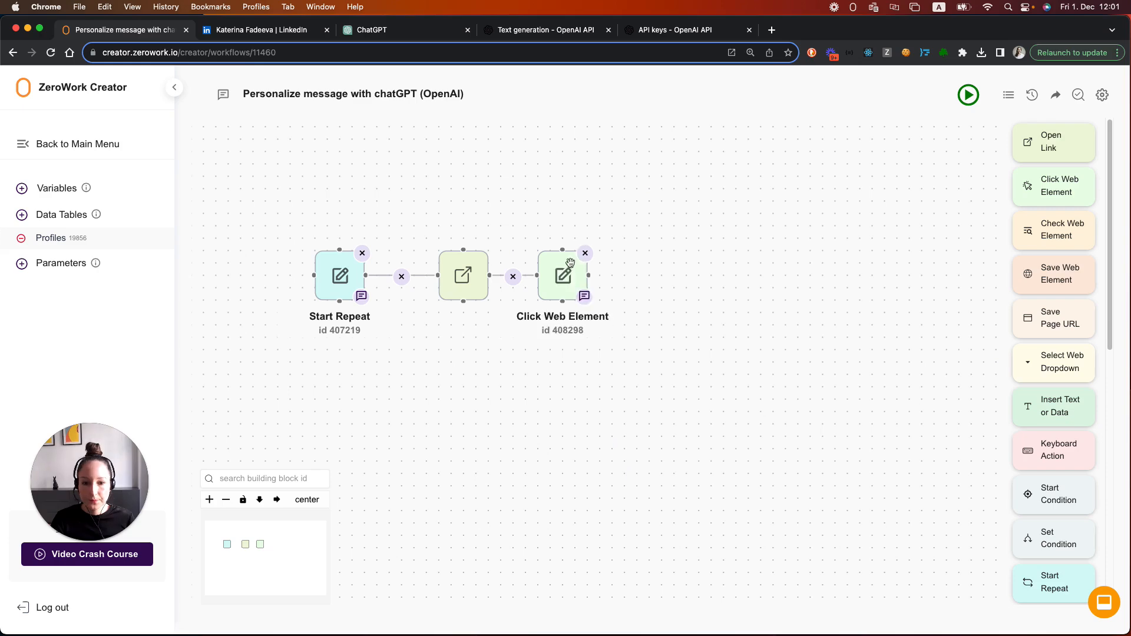
- Save the click step with the Connect button selector and 0.3–0.9 s delays
left_click(562, 275)
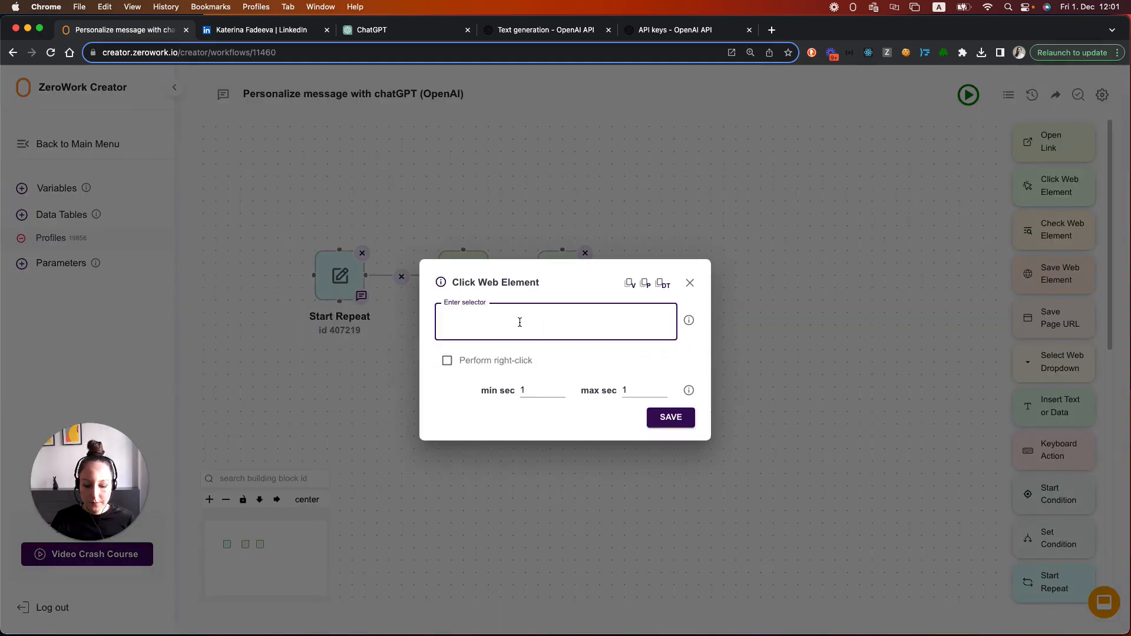
type("div#profile-content div.pv-top-card-v2-ctas > div > button")
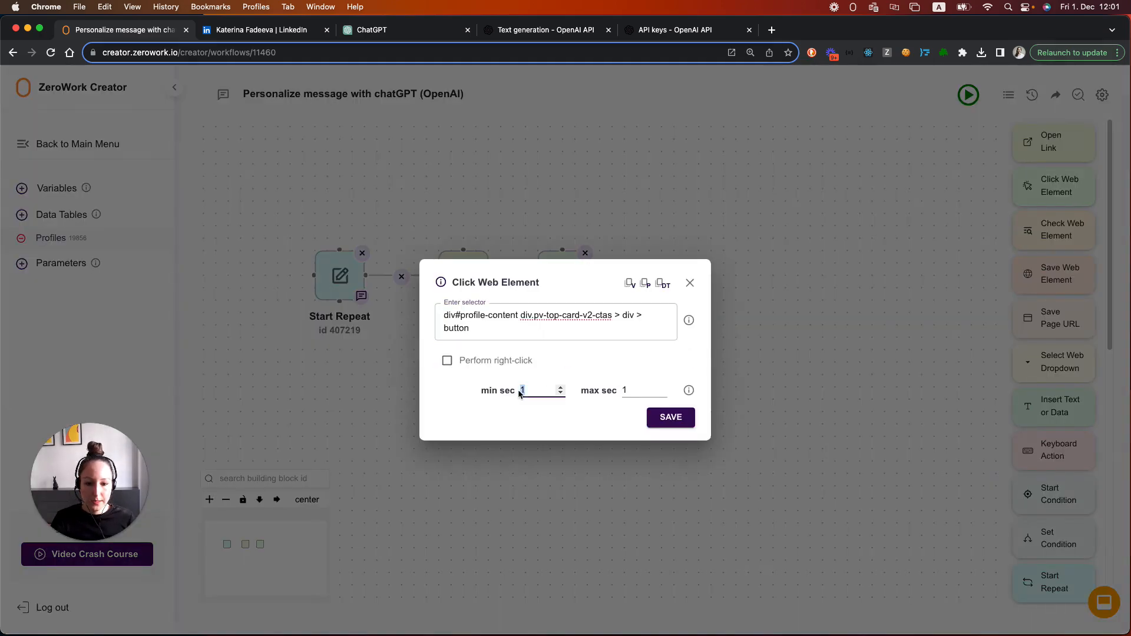
type("0.3")
left_click(644, 389)
type("0.9")
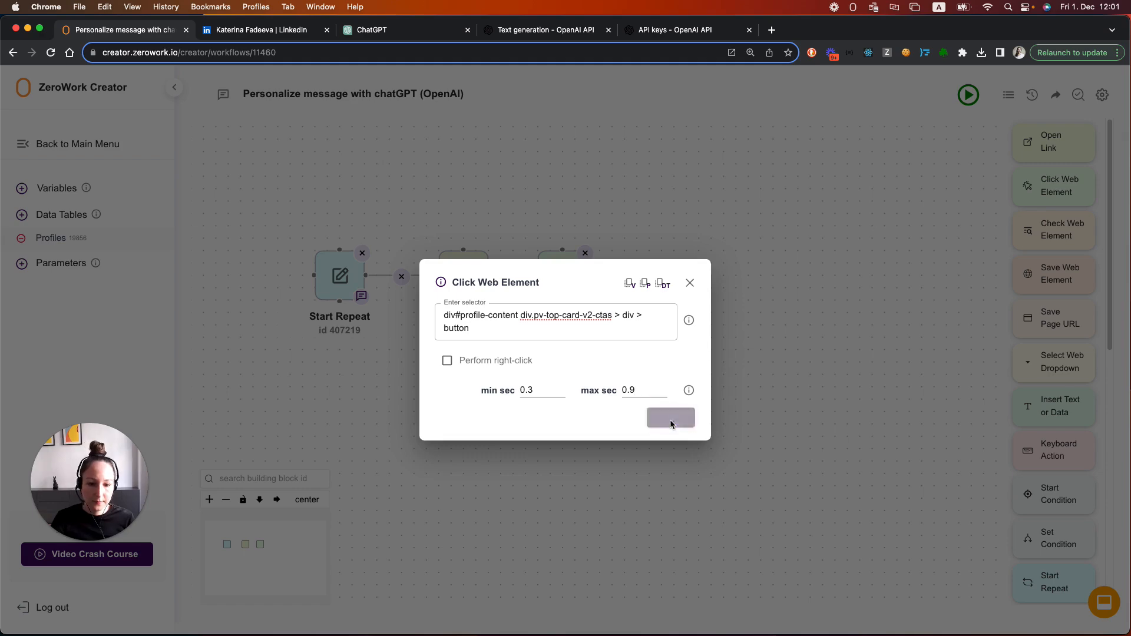
left_click(669, 418)
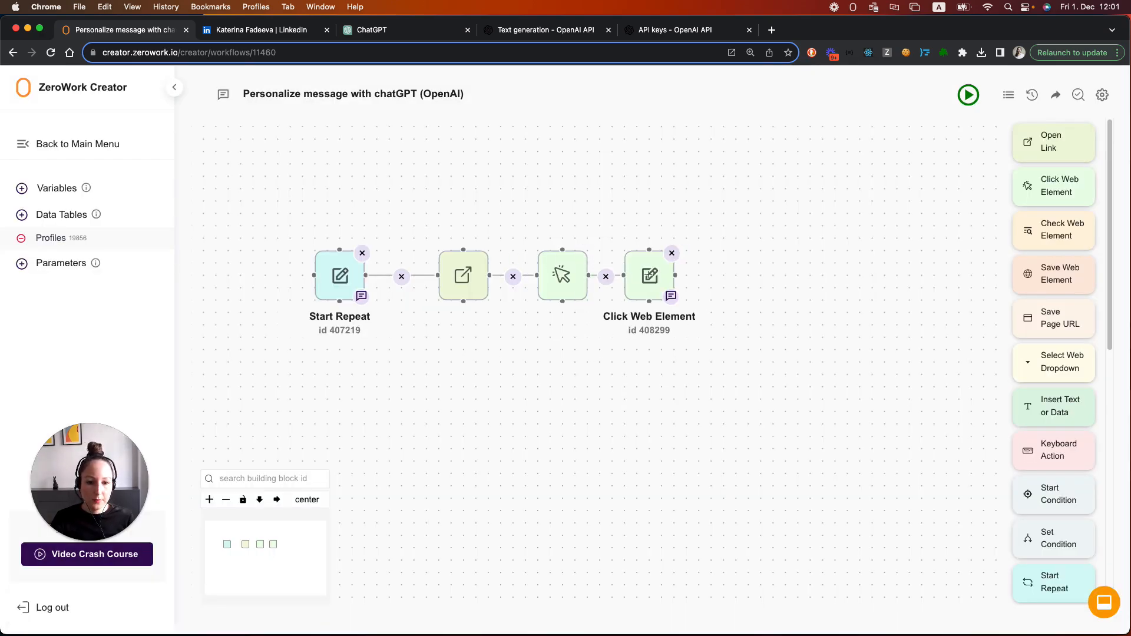
- Set the second click step's selector to text="Add a note" and save it
left_click(562, 276)
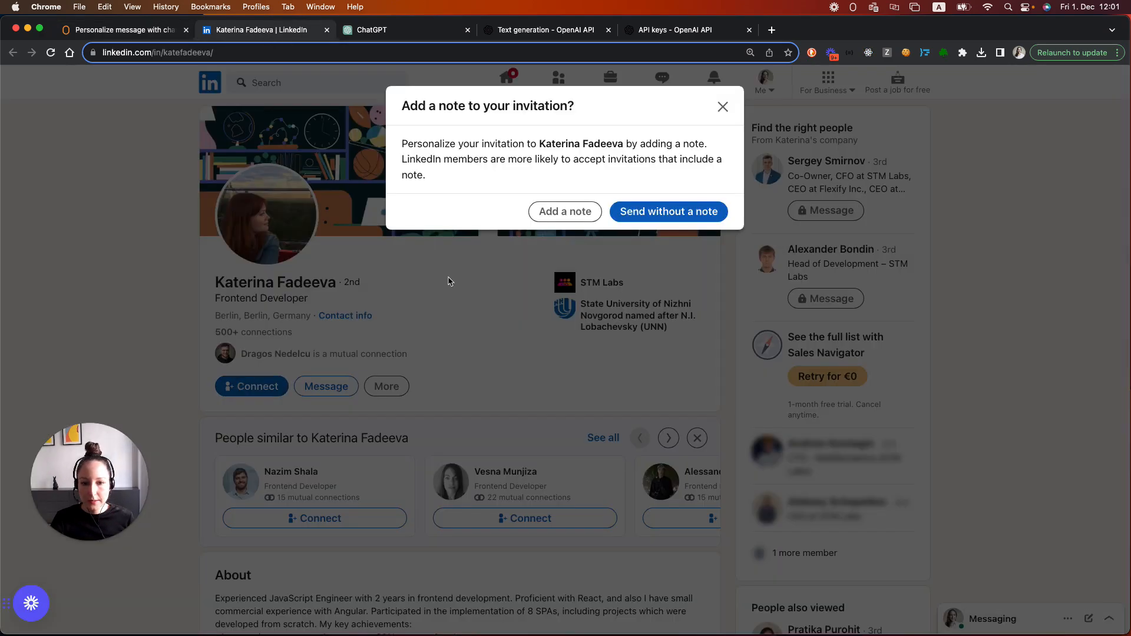
left_click(119, 30)
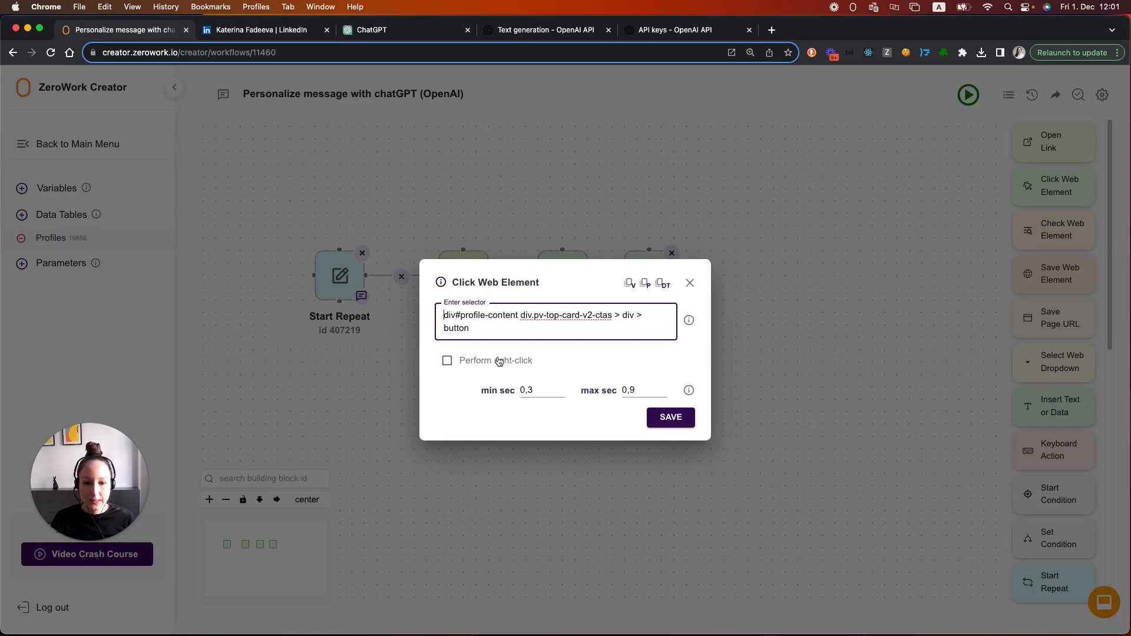
type("text=\"Add a note")
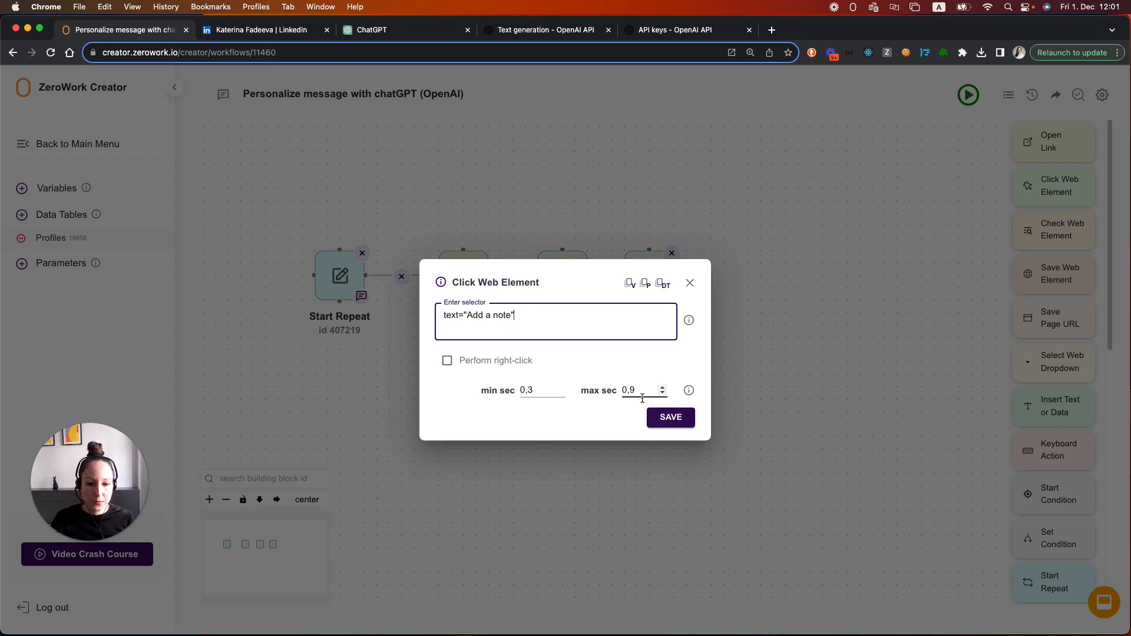
left_click(669, 417)
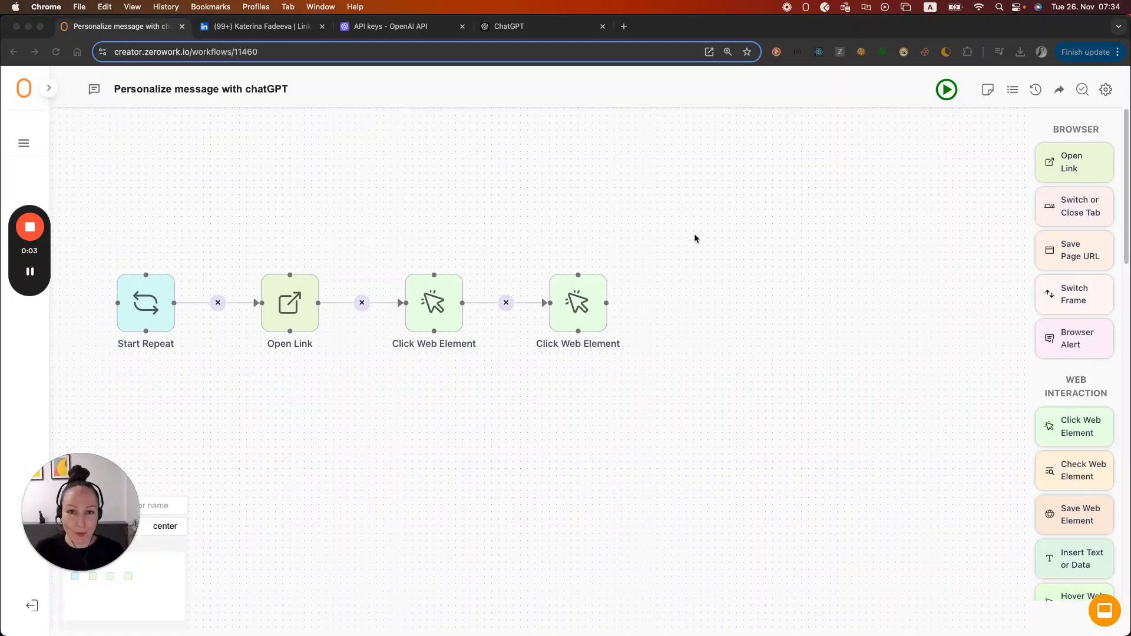
- Paste the connection-note prompt into Ask ChatGPT, replacing Katerina and her job with 1st name and Job title references
scroll("down", 3)
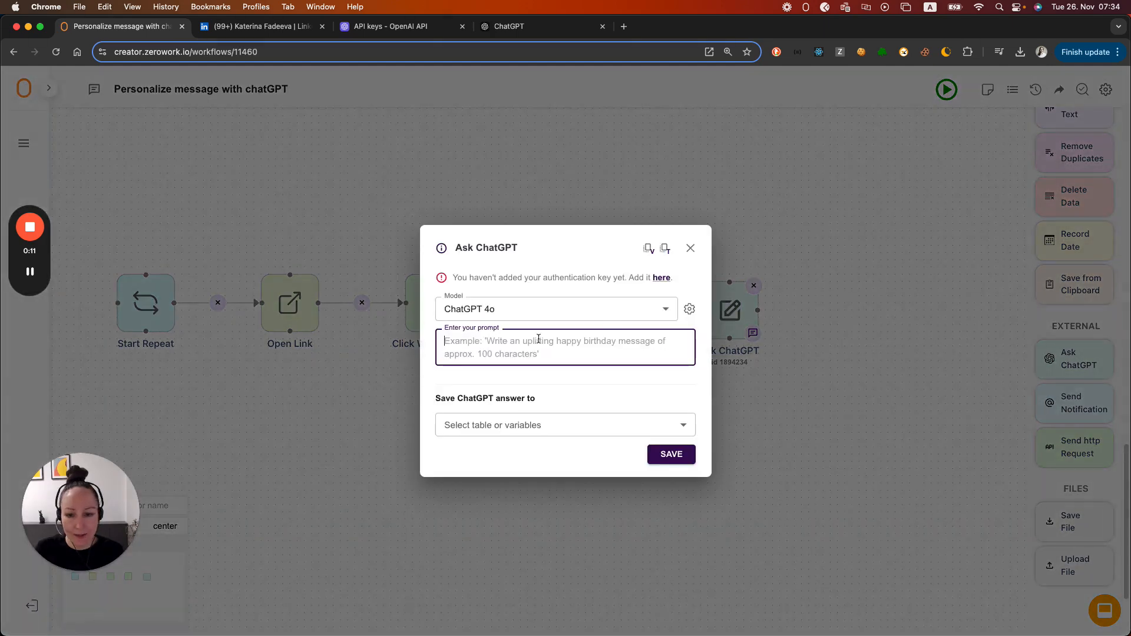
left_click(540, 26)
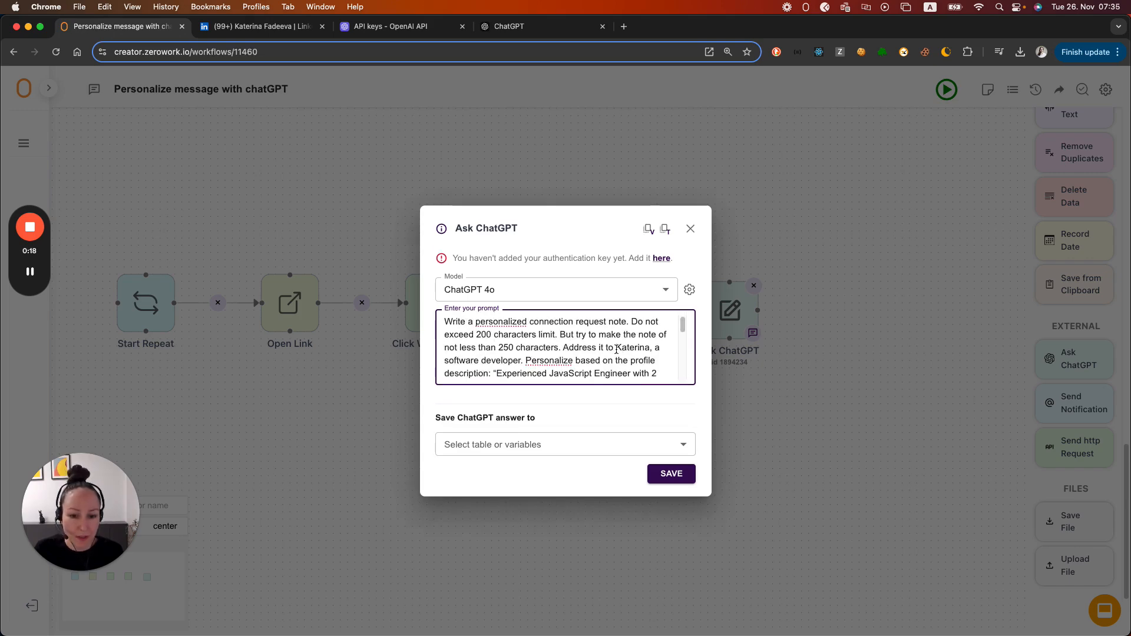
double_click(633, 347)
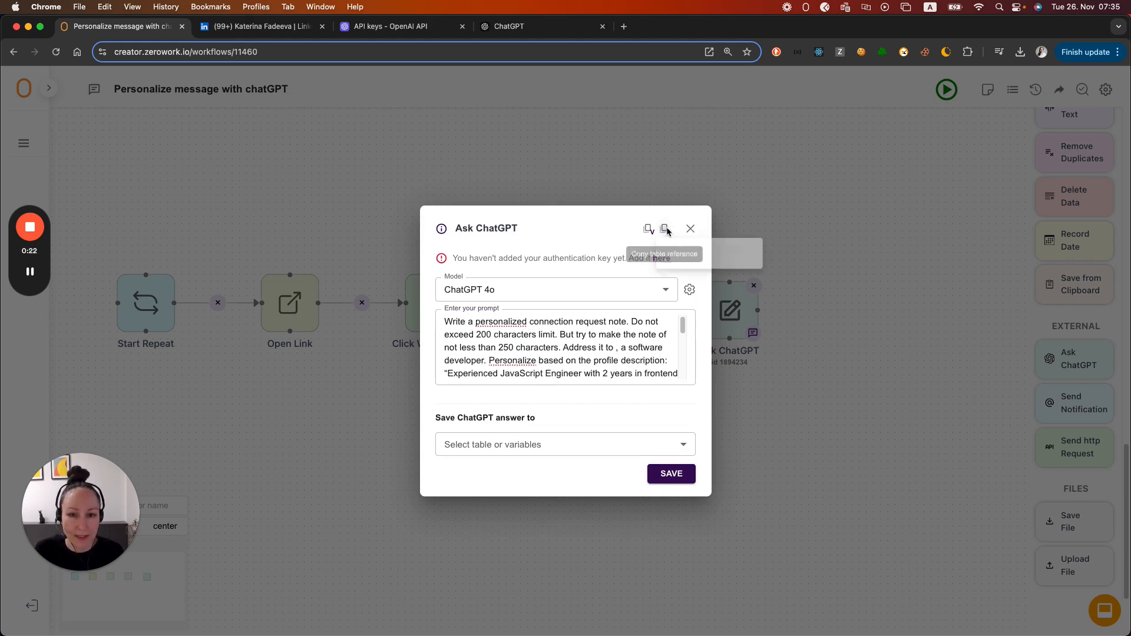
left_click(664, 229)
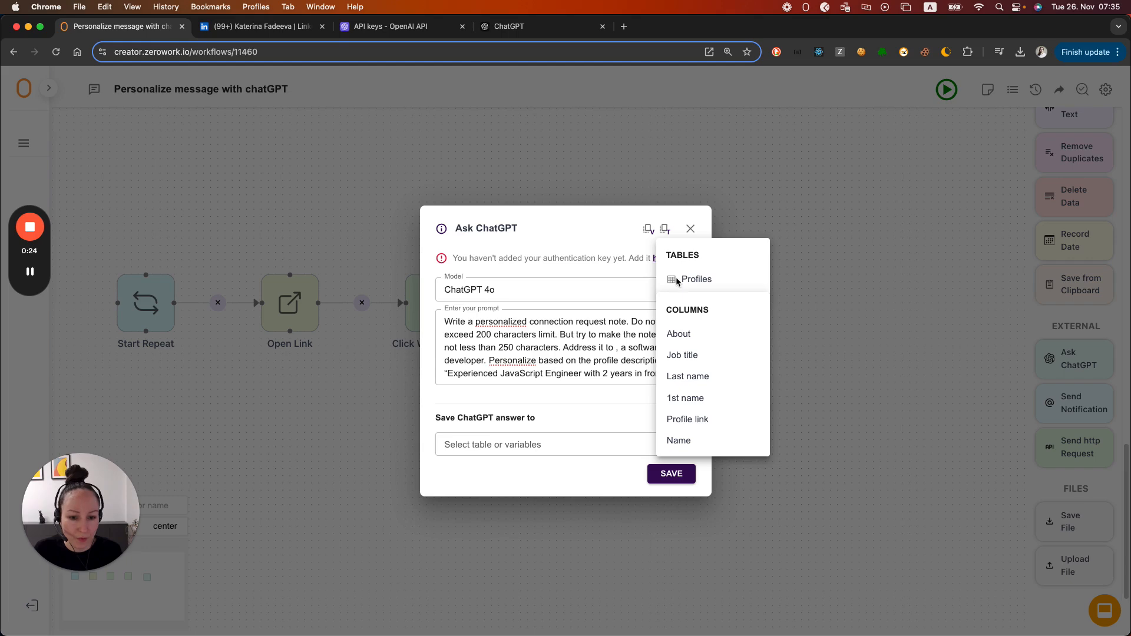
mouse_move(684, 398)
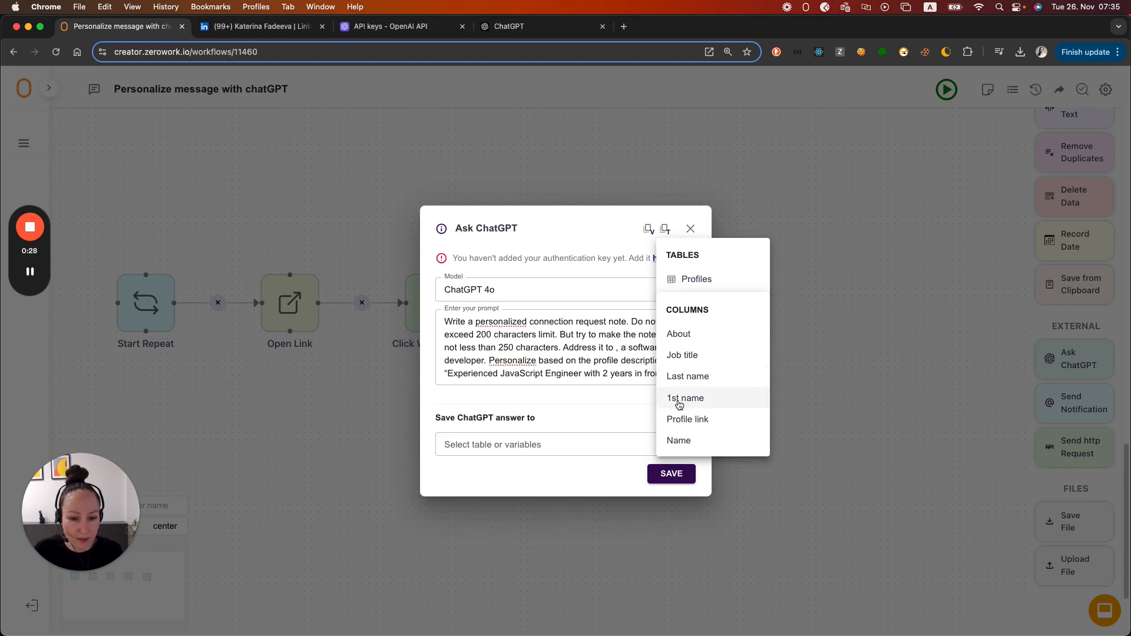
left_click(684, 398)
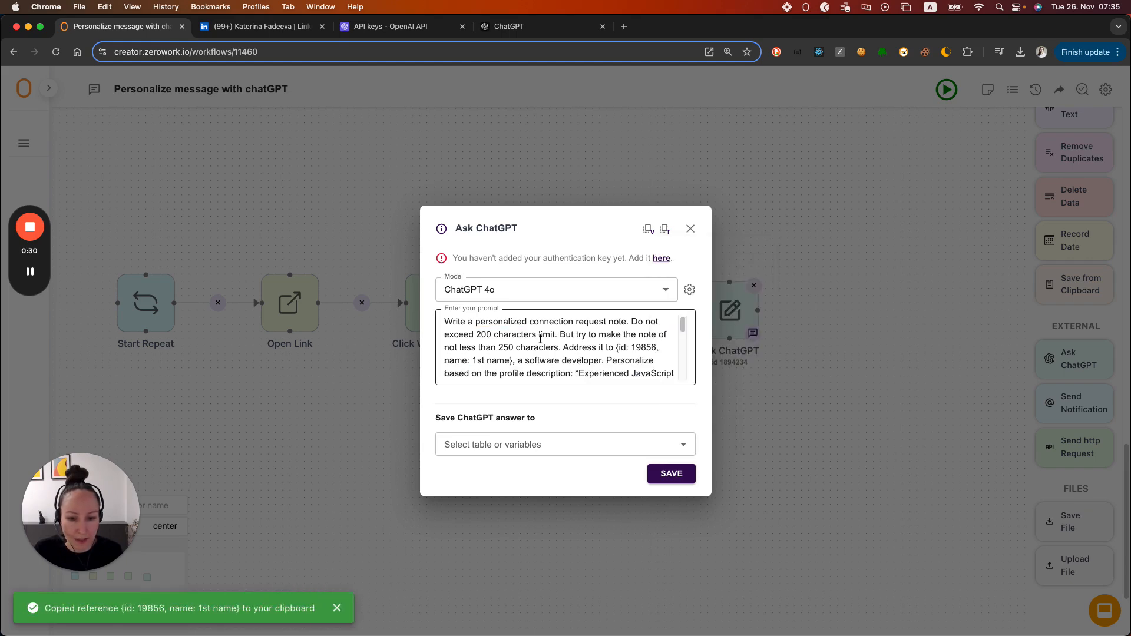
double_click(562, 360)
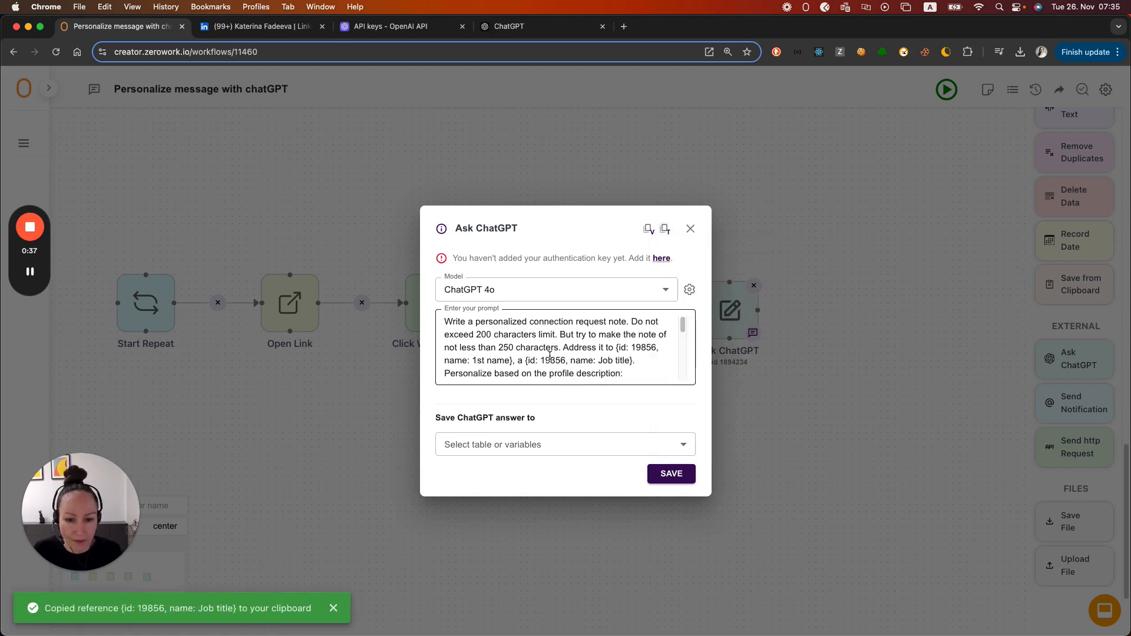
scroll("down", 3)
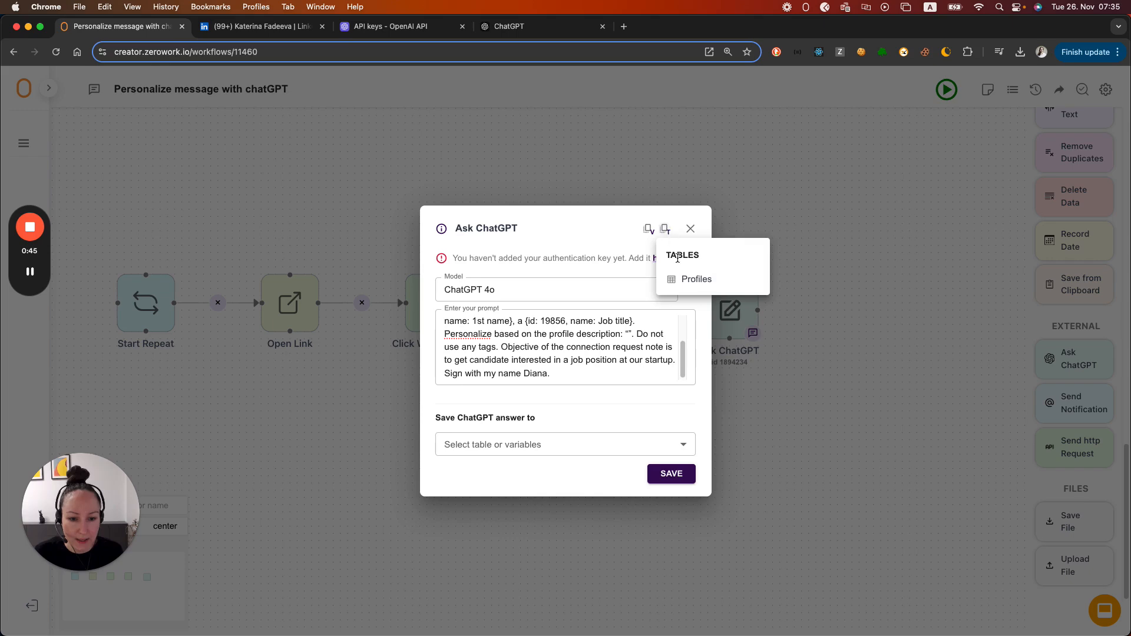
- Replace the profile description in the prompt with a reference to the About column
left_click(696, 279)
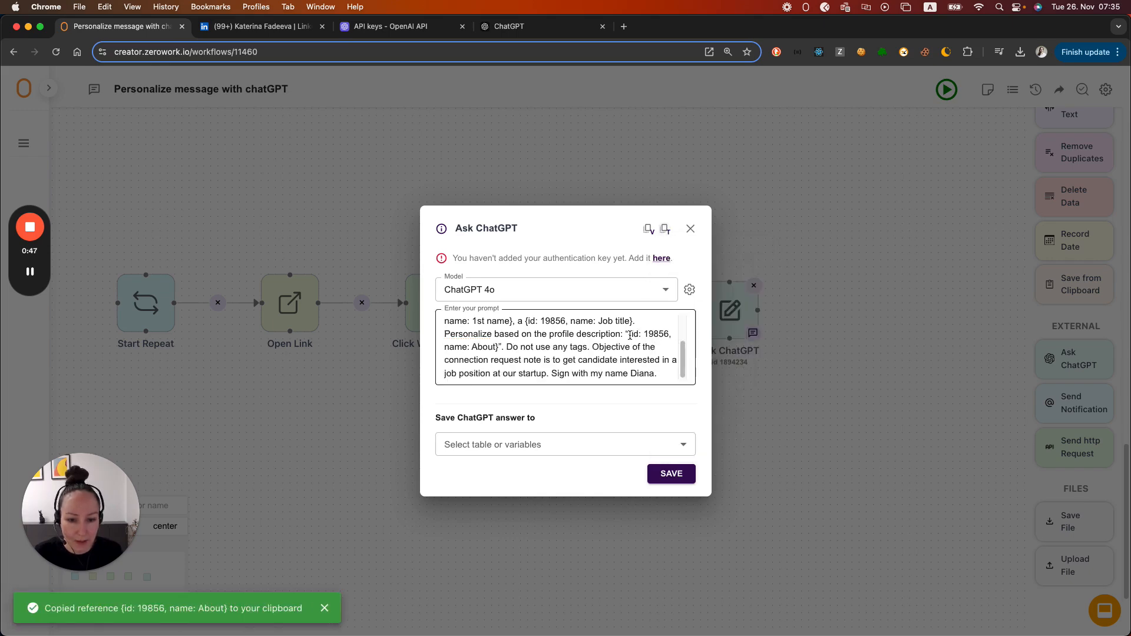
left_click_drag(629, 334, 500, 347)
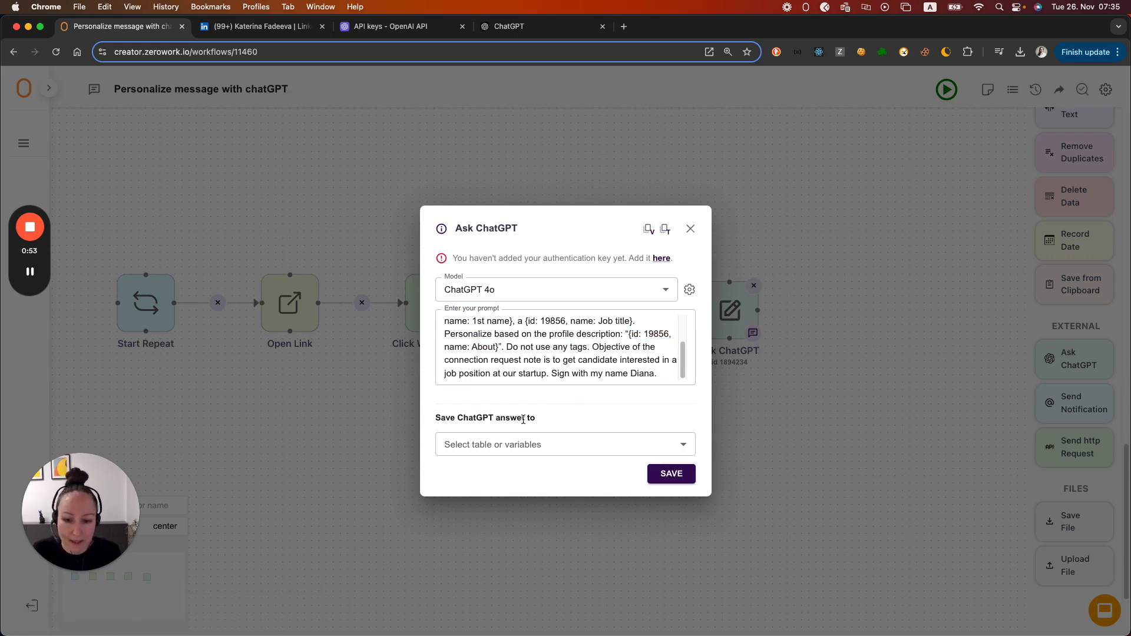
double_click(490, 417)
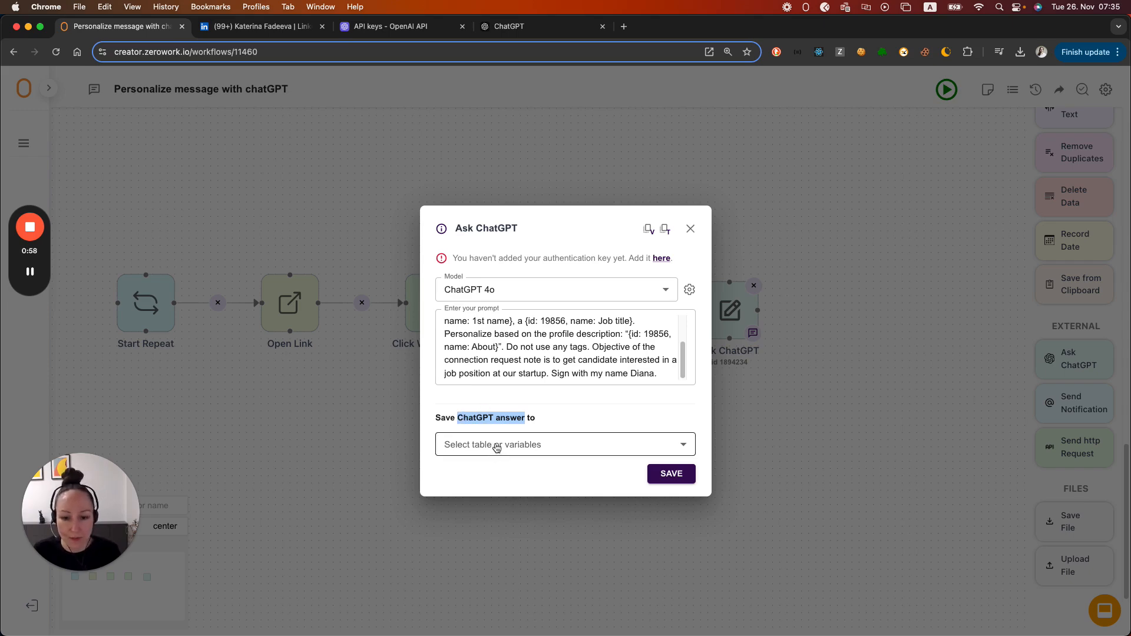
- Create a Message variable, store the ChatGPT answer in it and save the step
left_click(565, 444)
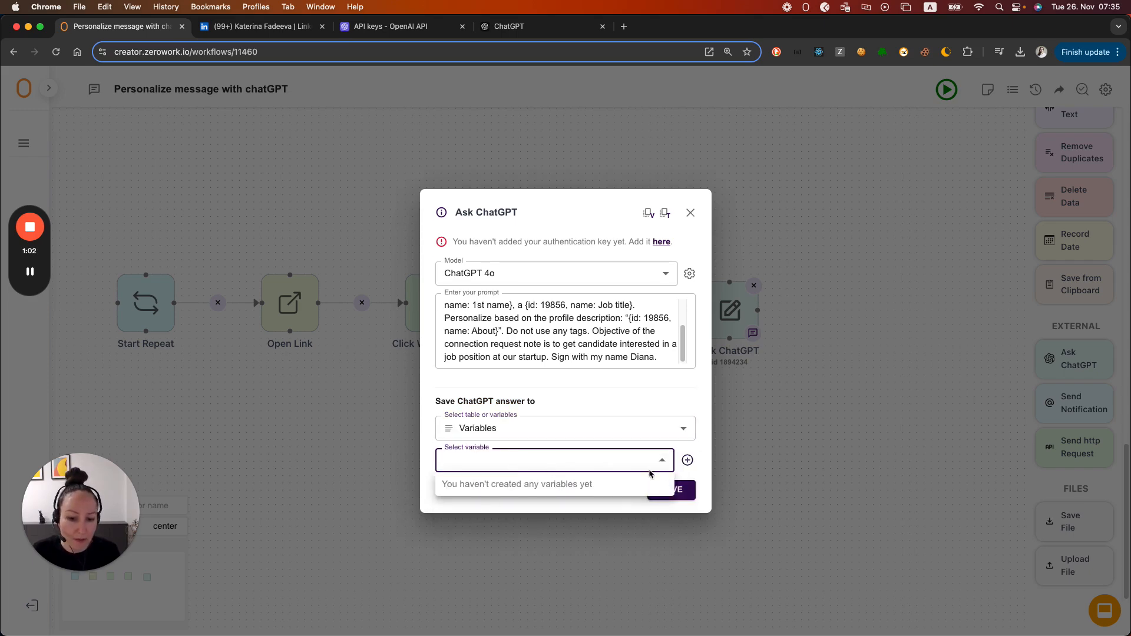
left_click(686, 460)
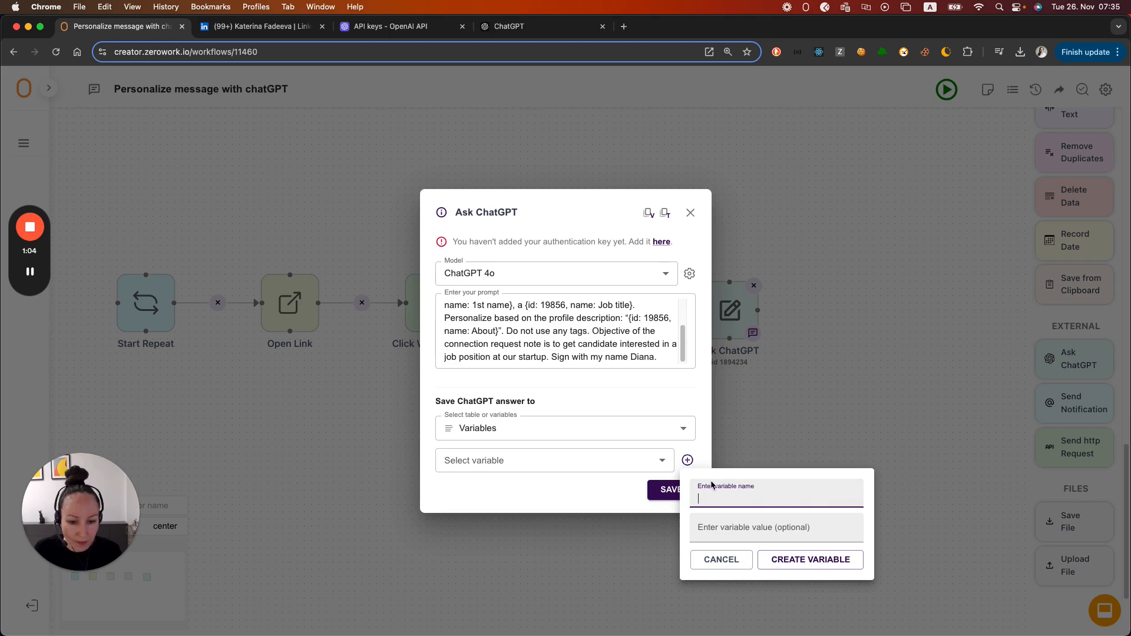
type("Message")
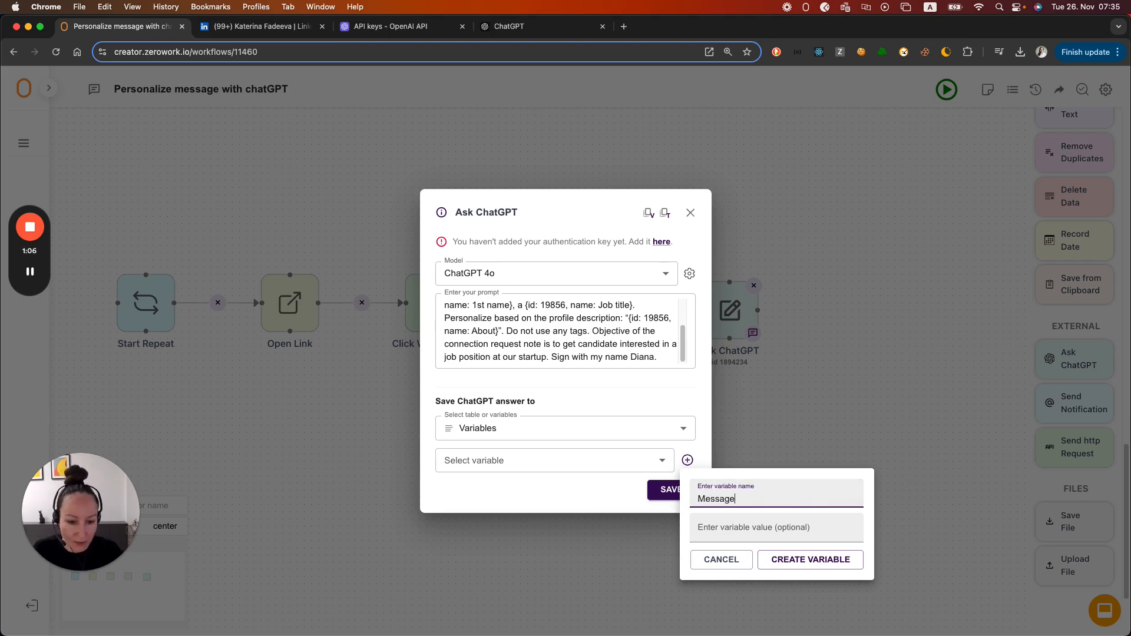
left_click(809, 559)
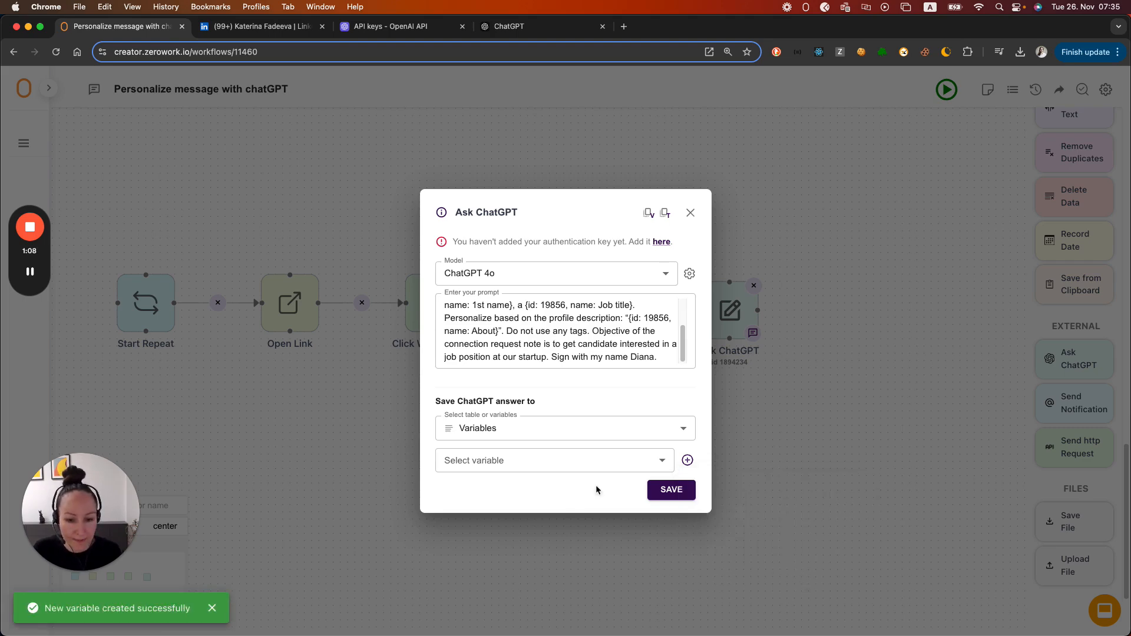
left_click(553, 460)
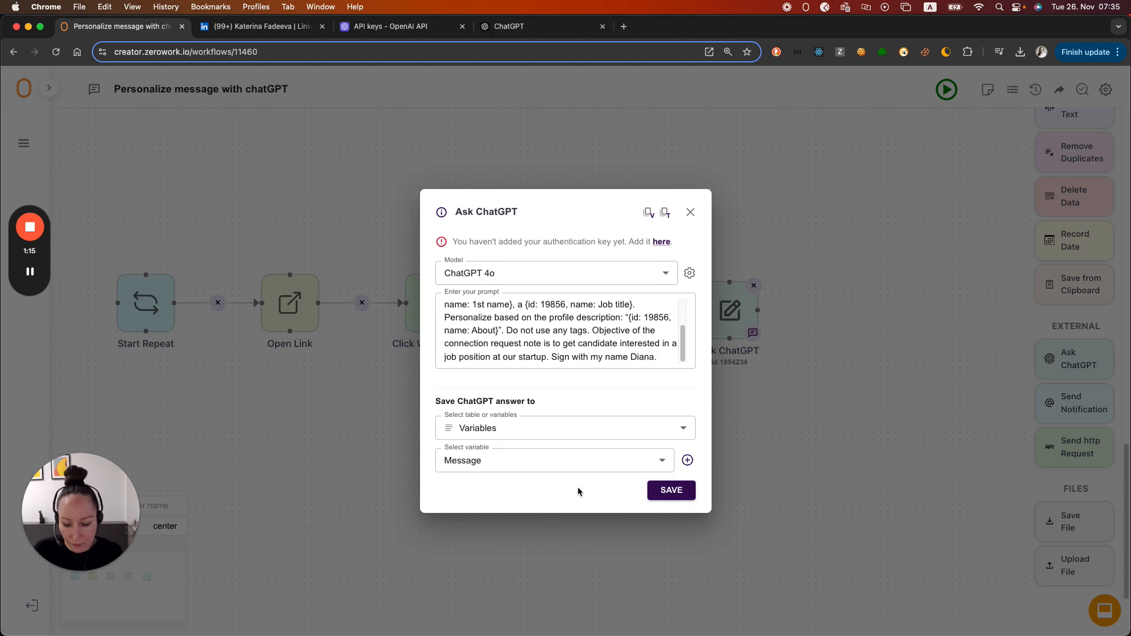
left_click(669, 490)
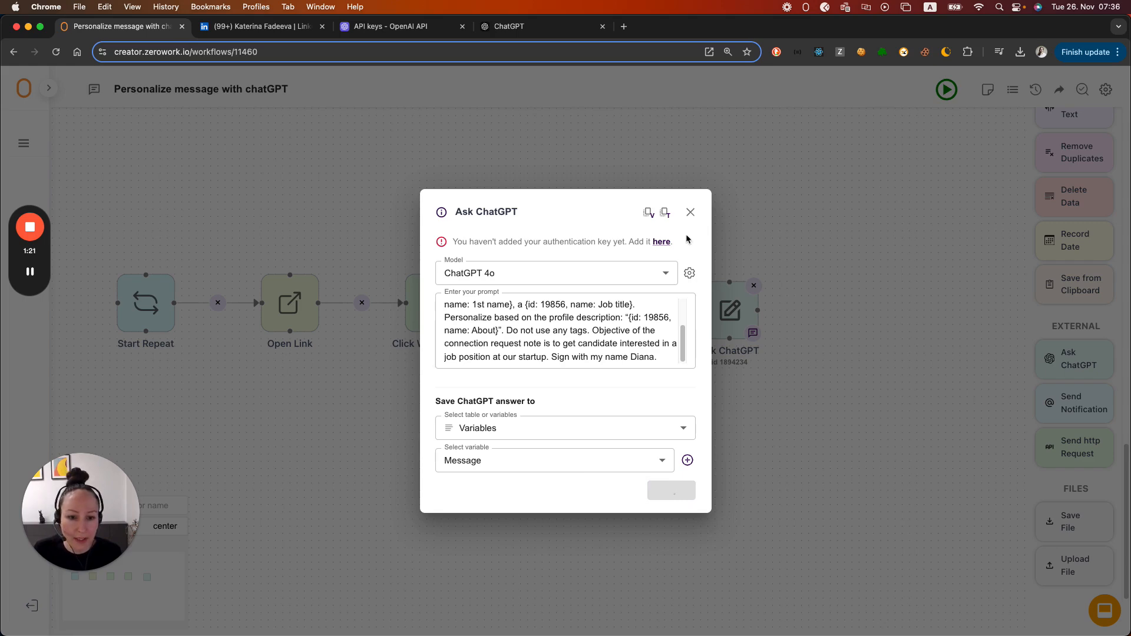
left_click(670, 490)
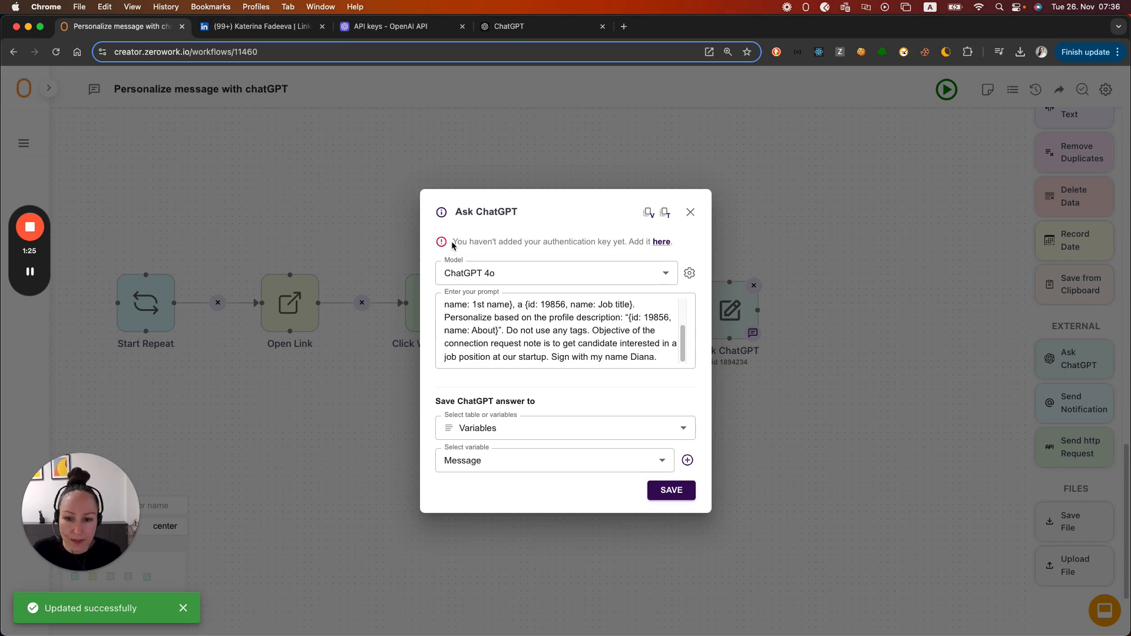
left_click_drag(453, 242, 604, 241)
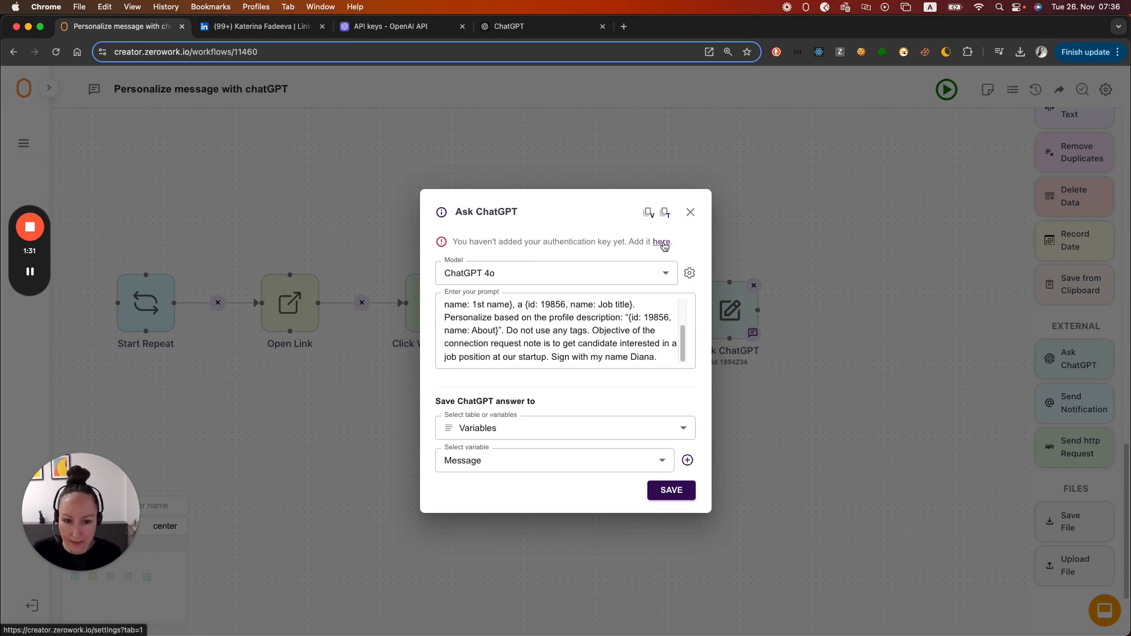
- Paste the OpenAI API key into the ChatGPT integration, save it, and return to the TaskBots list
left_click(660, 241)
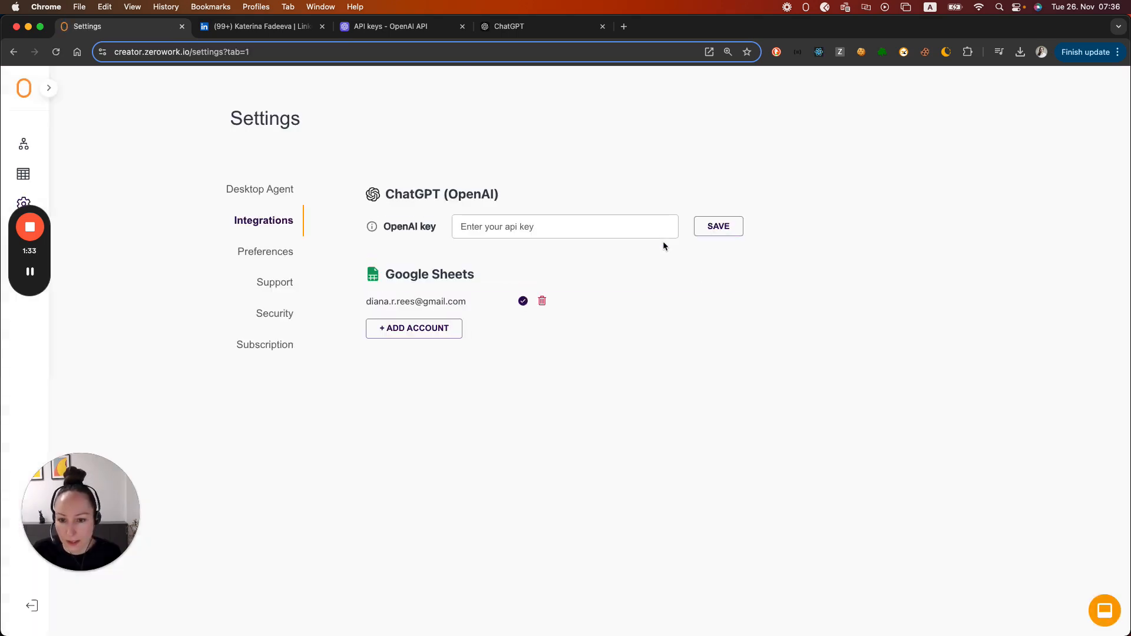
mouse_move(383, 196)
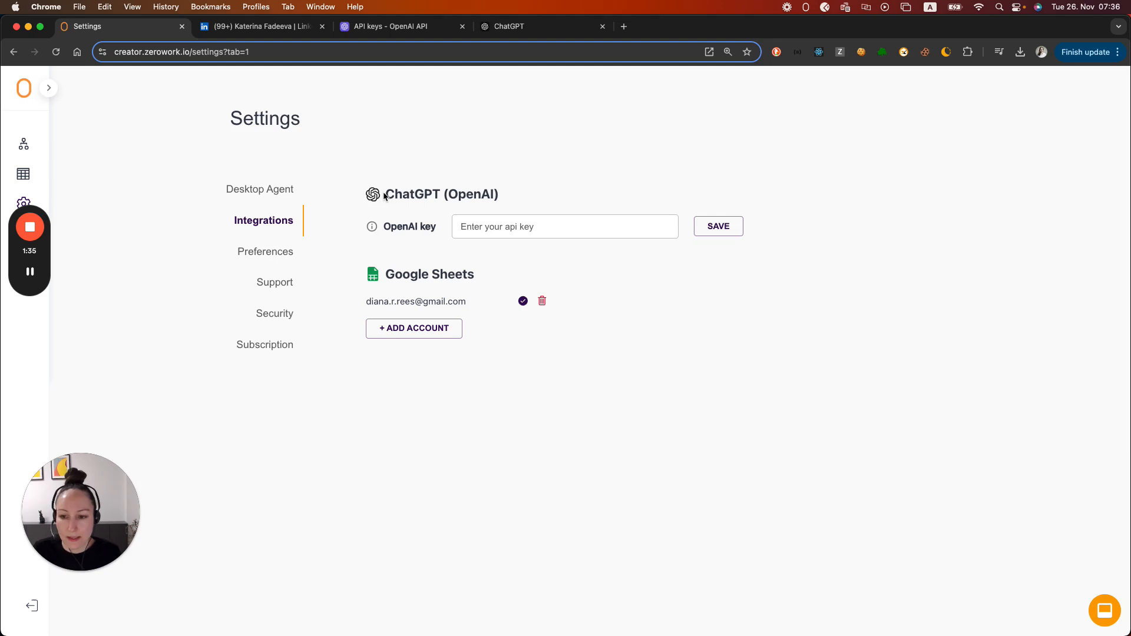
left_click(401, 26)
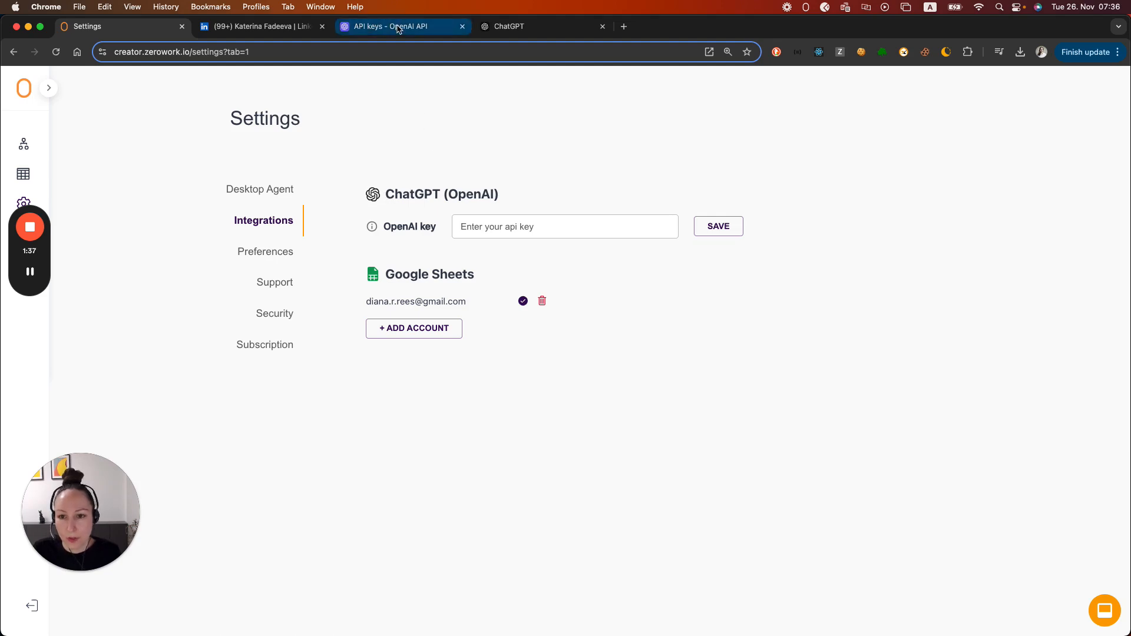
left_click(390, 26)
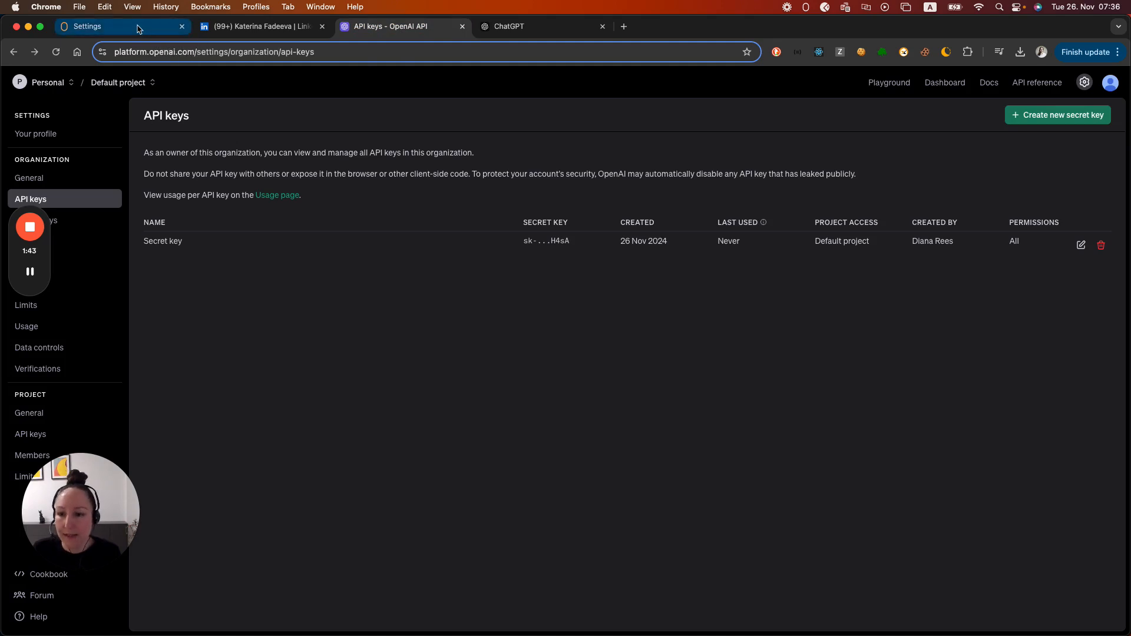
mouse_move(138, 26)
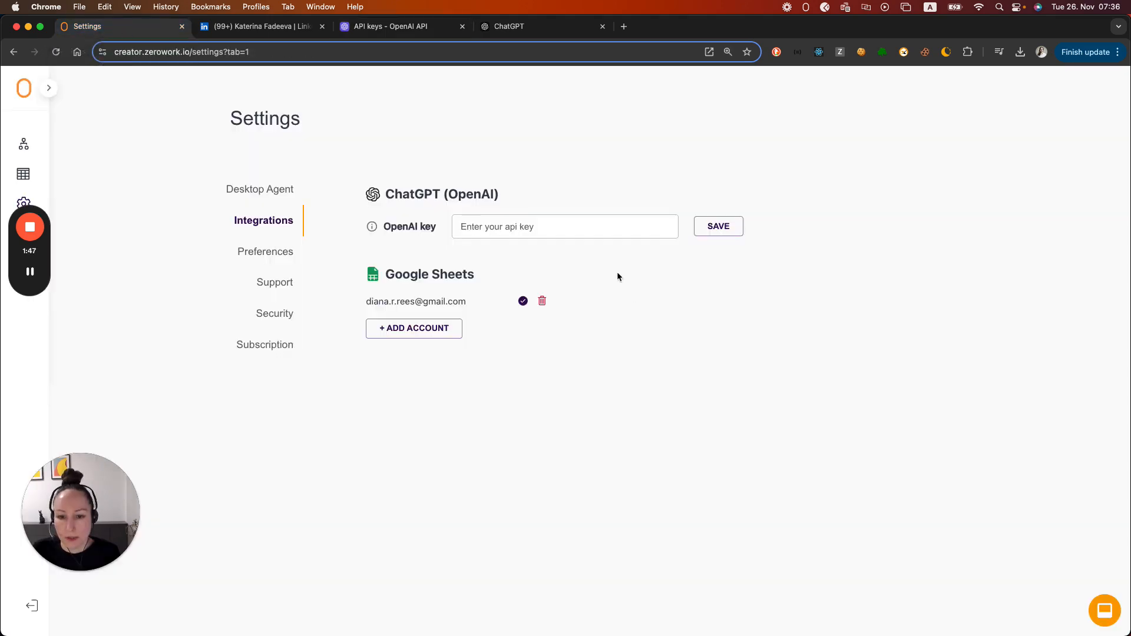
left_click(565, 226)
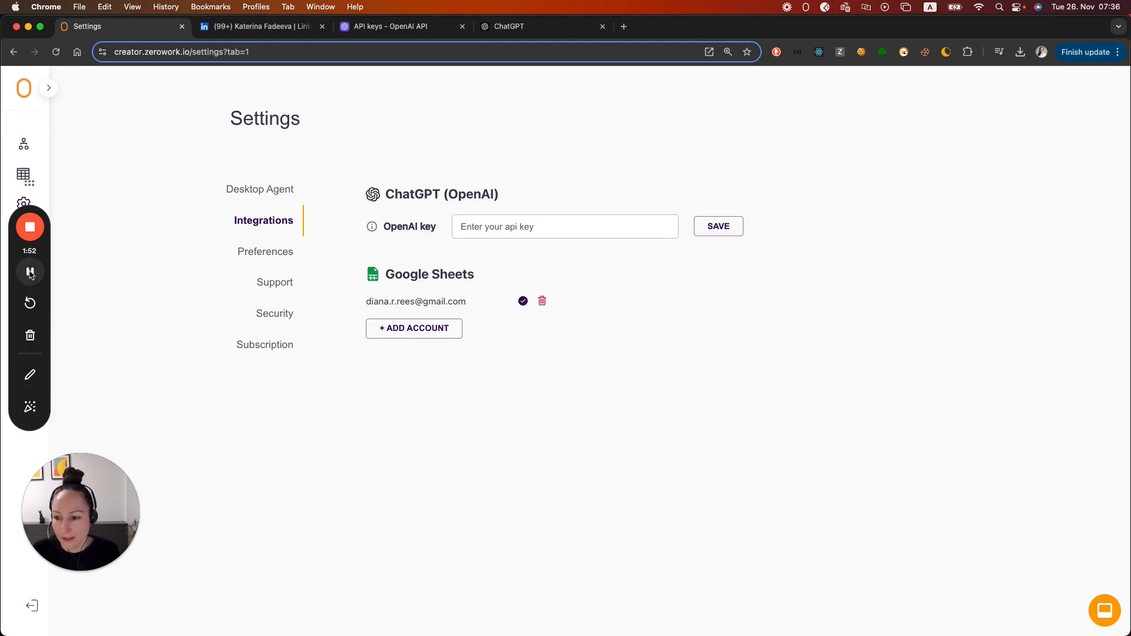
left_click(717, 226)
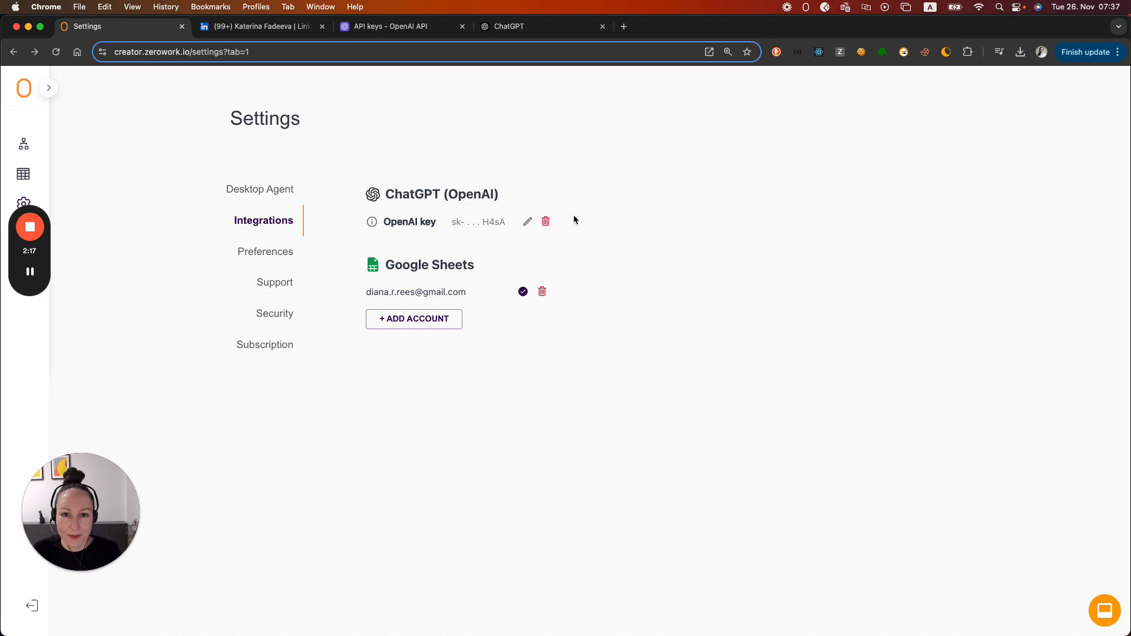
mouse_move(680, 235)
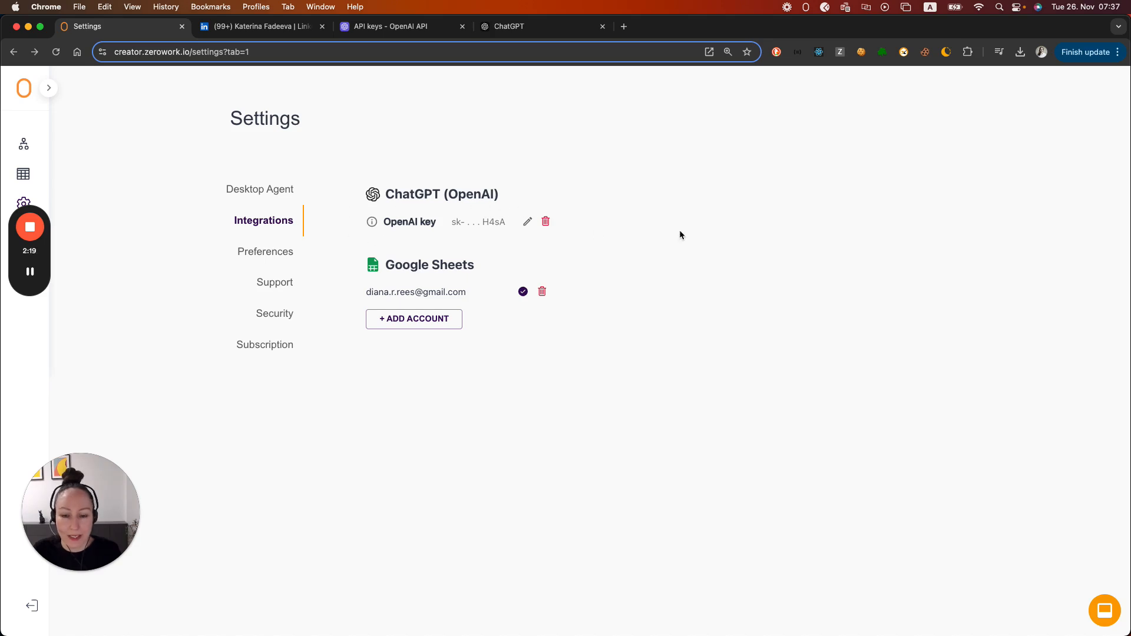
mouse_move(635, 210)
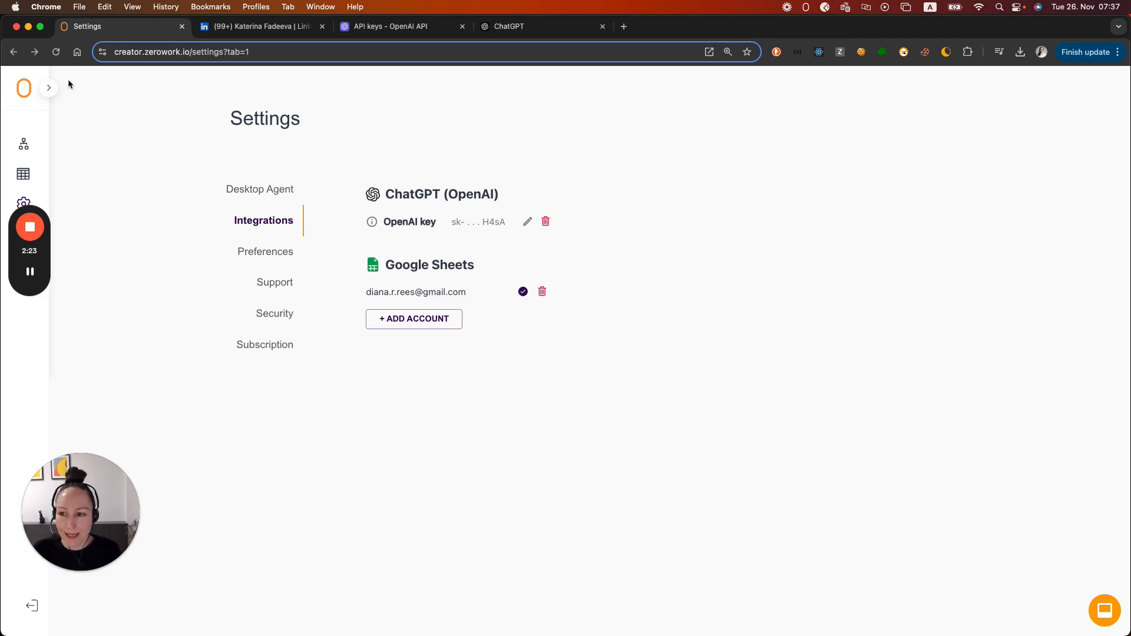
left_click(24, 173)
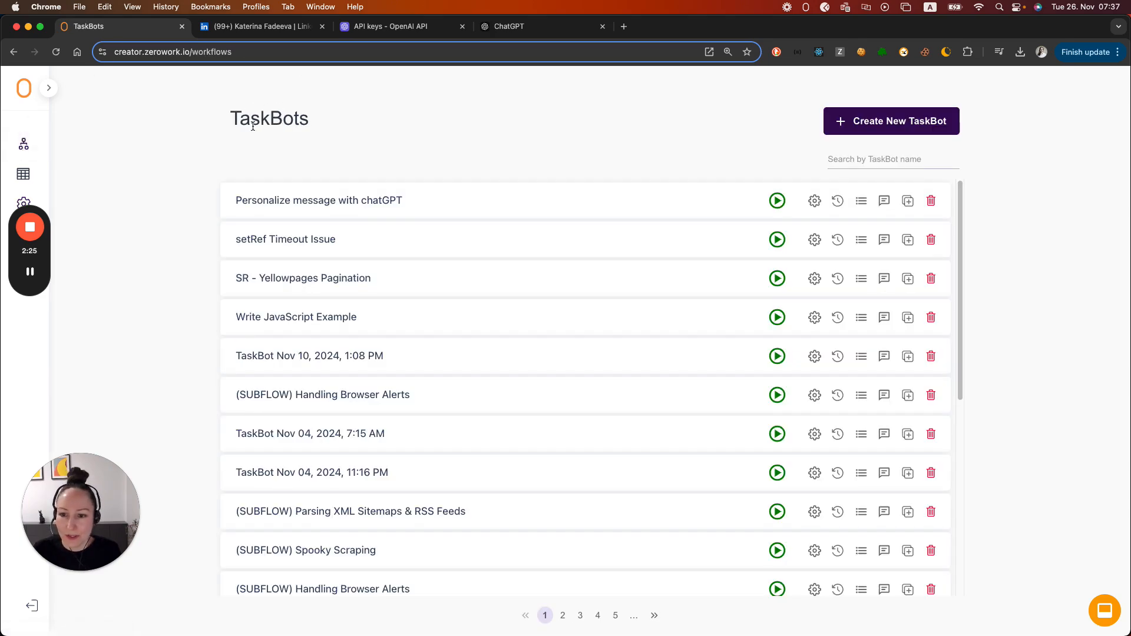
- Review the Ask ChatGPT step saving to the Message variable in the 'Personalize message with chatGPT' TaskBot, then show the LinkedIn profile
left_click(318, 200)
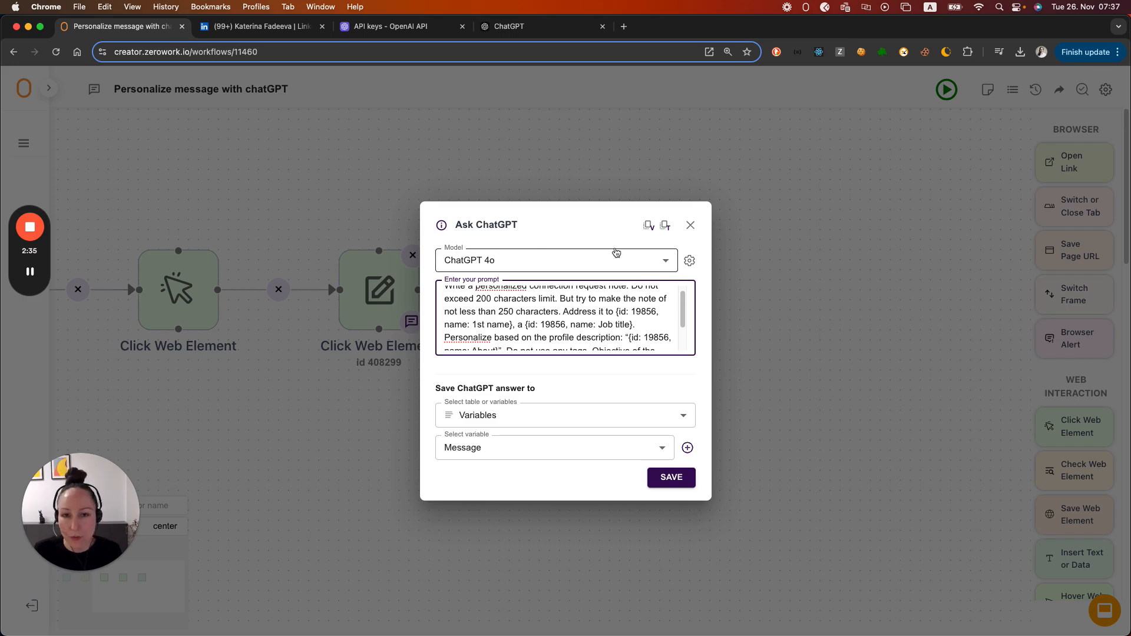
left_click(669, 477)
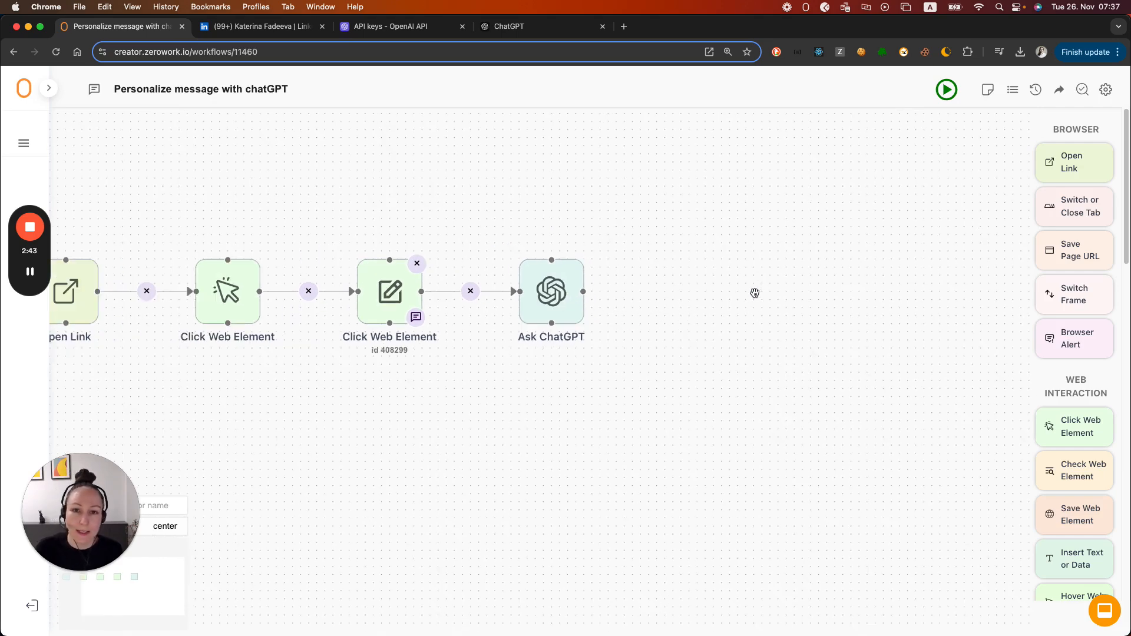
mouse_move(719, 290)
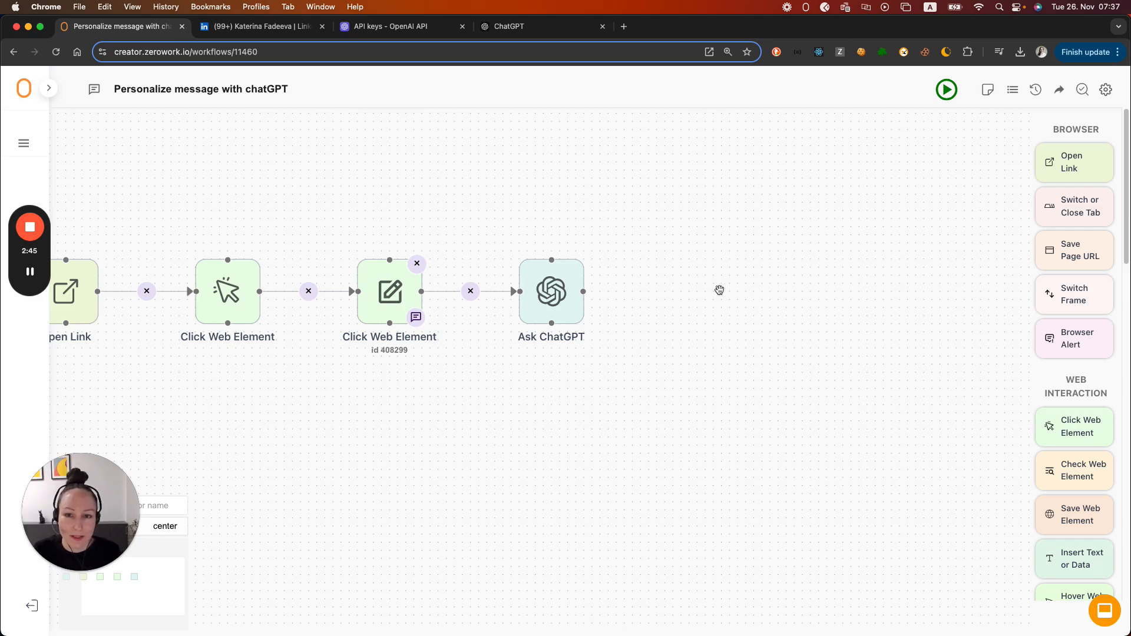
left_click(260, 26)
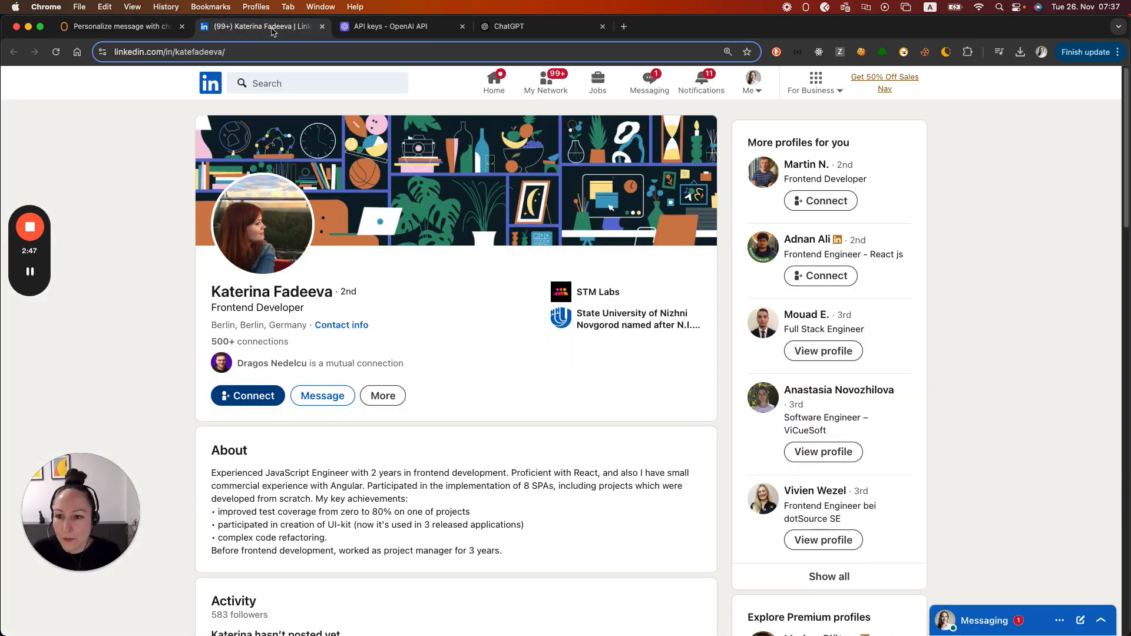
- Start a connection request to Katerina and bring up the empty personal note box
left_click(247, 395)
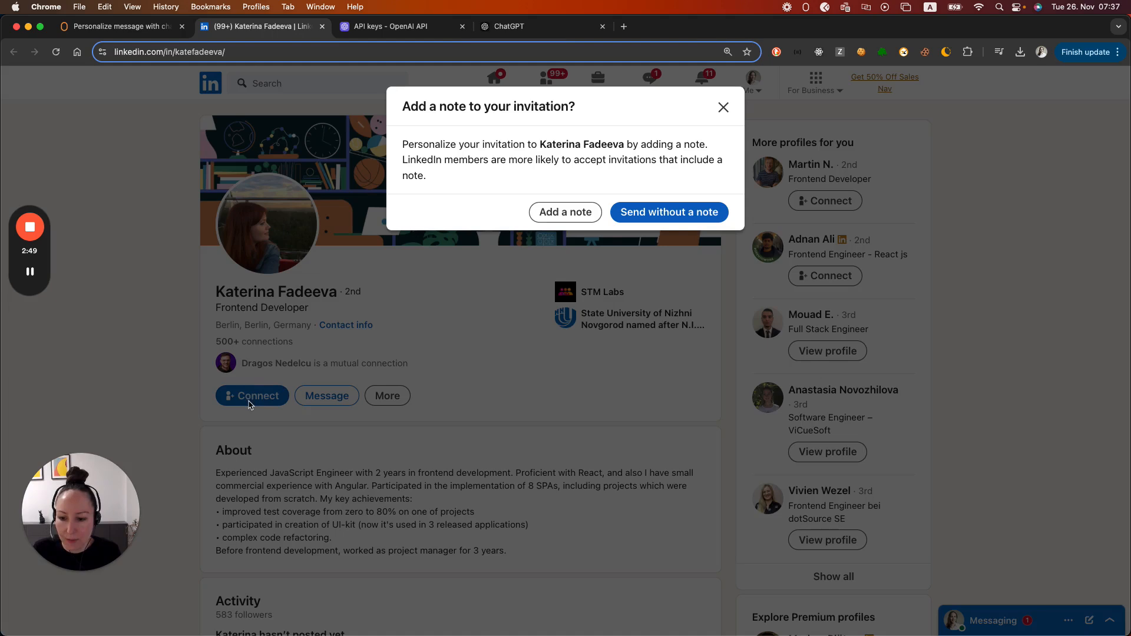
left_click(565, 211)
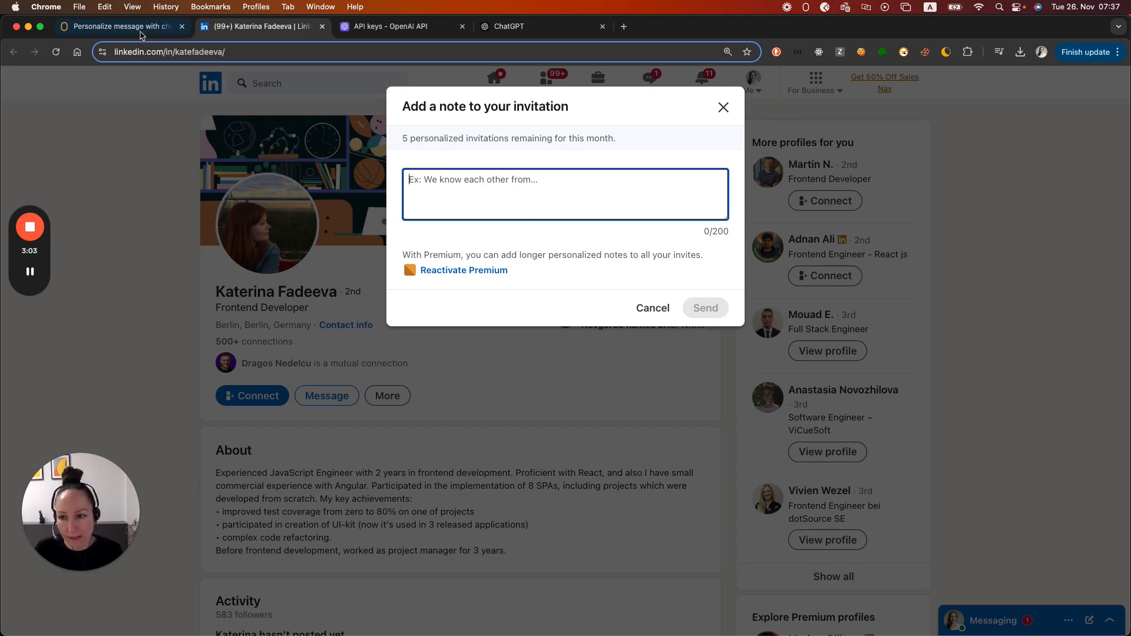
- Add an Insert Text or Data step that enters the Message variable with a 10-second minimum delay
left_click(122, 26)
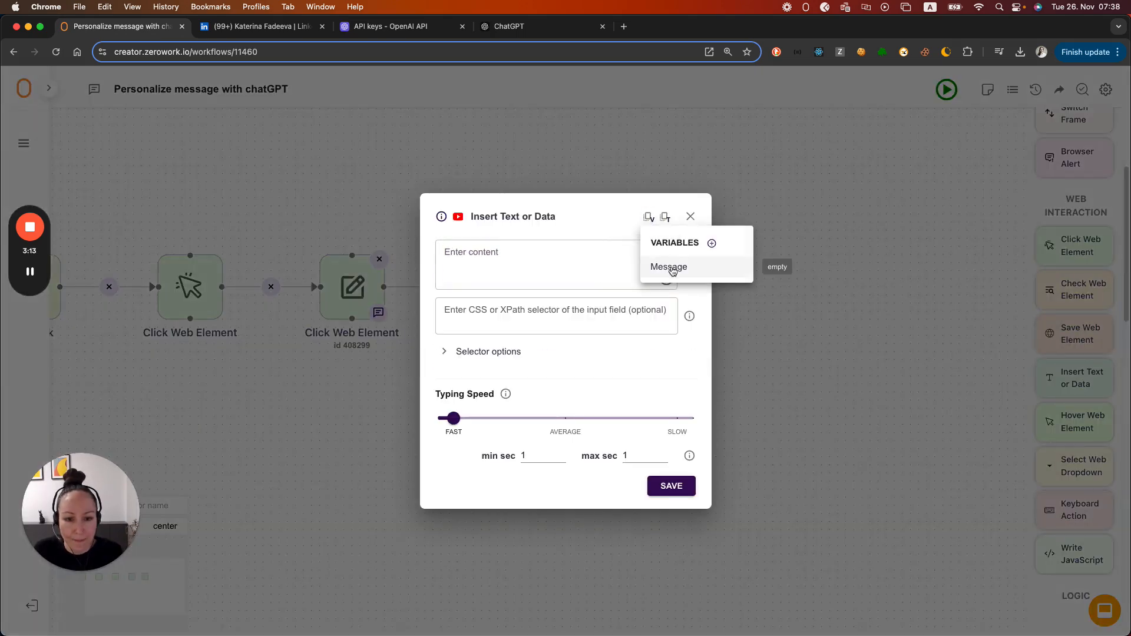
left_click(669, 271)
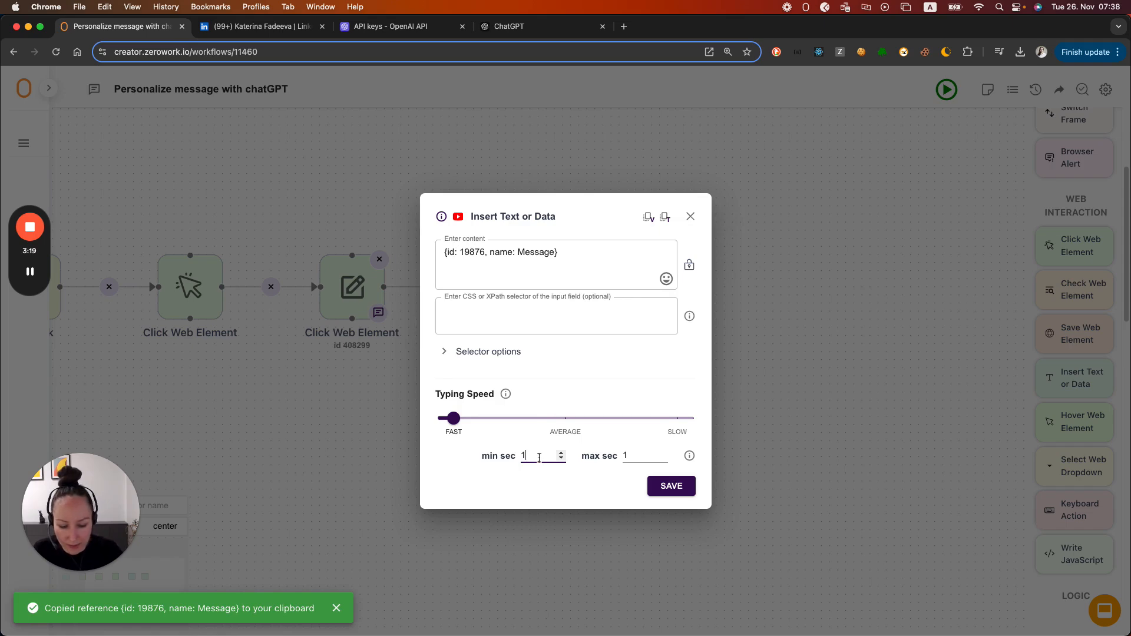
type("0")
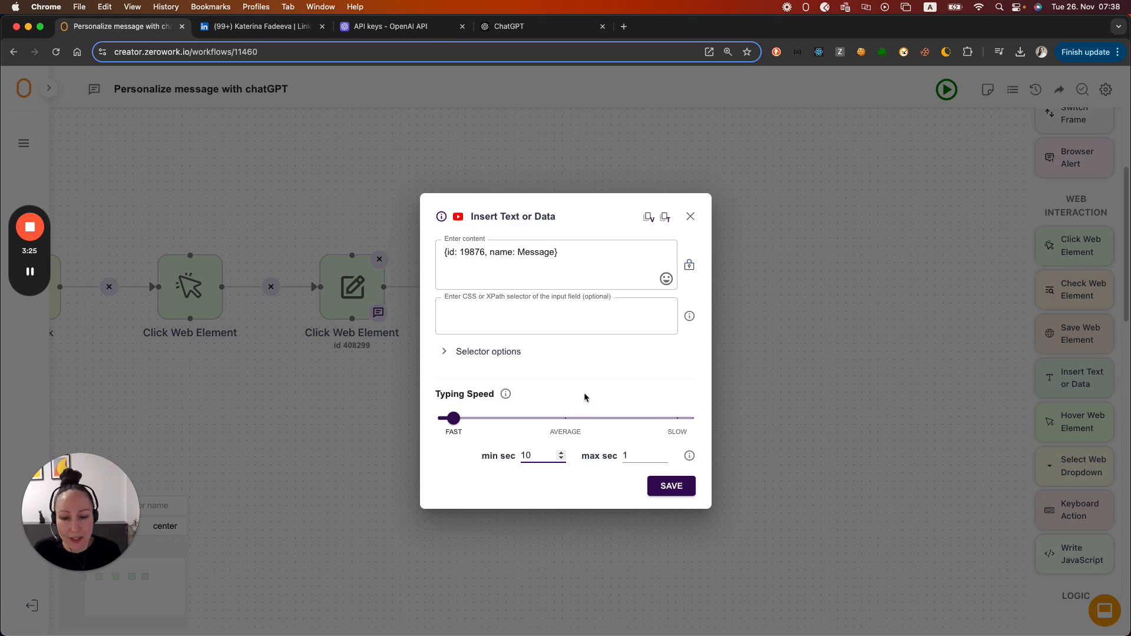
left_click(690, 216)
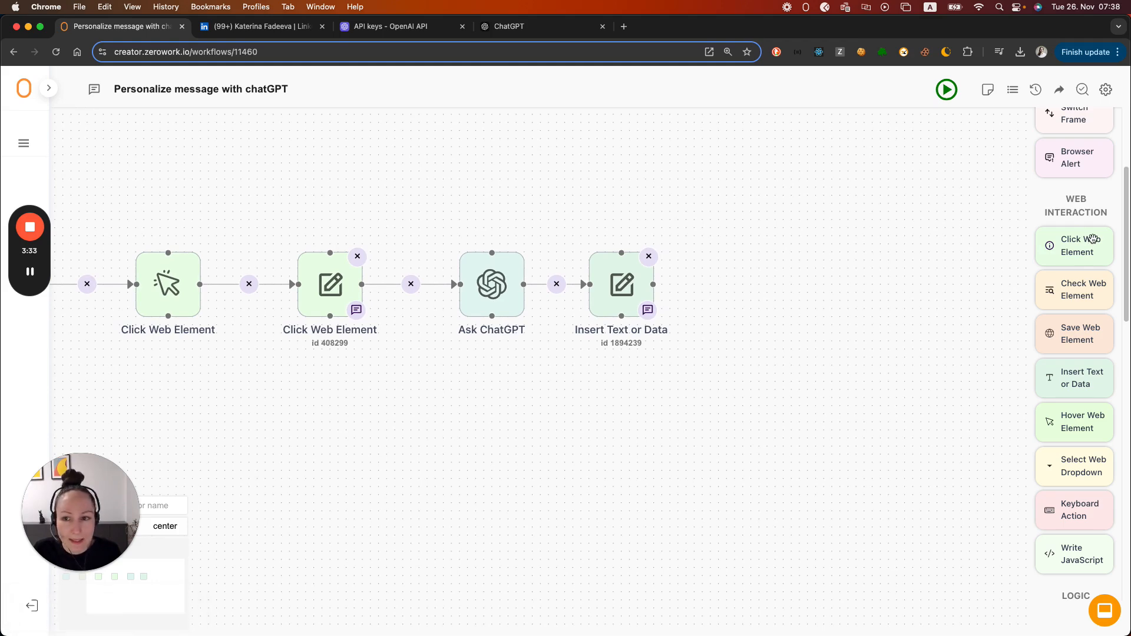
mouse_move(715, 296)
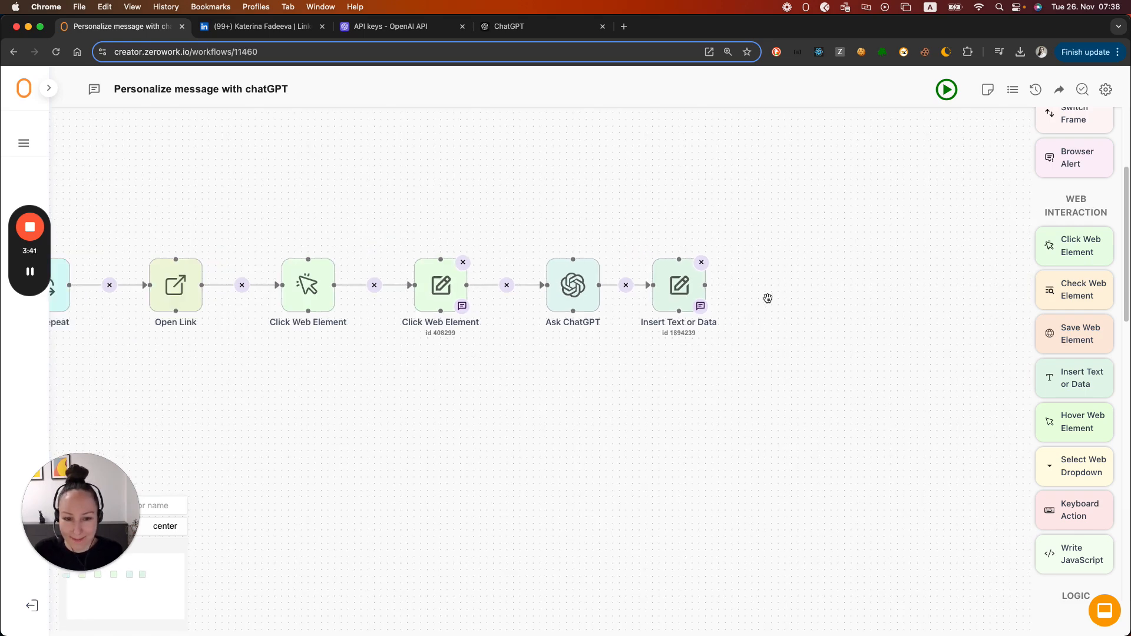
mouse_move(945, 138)
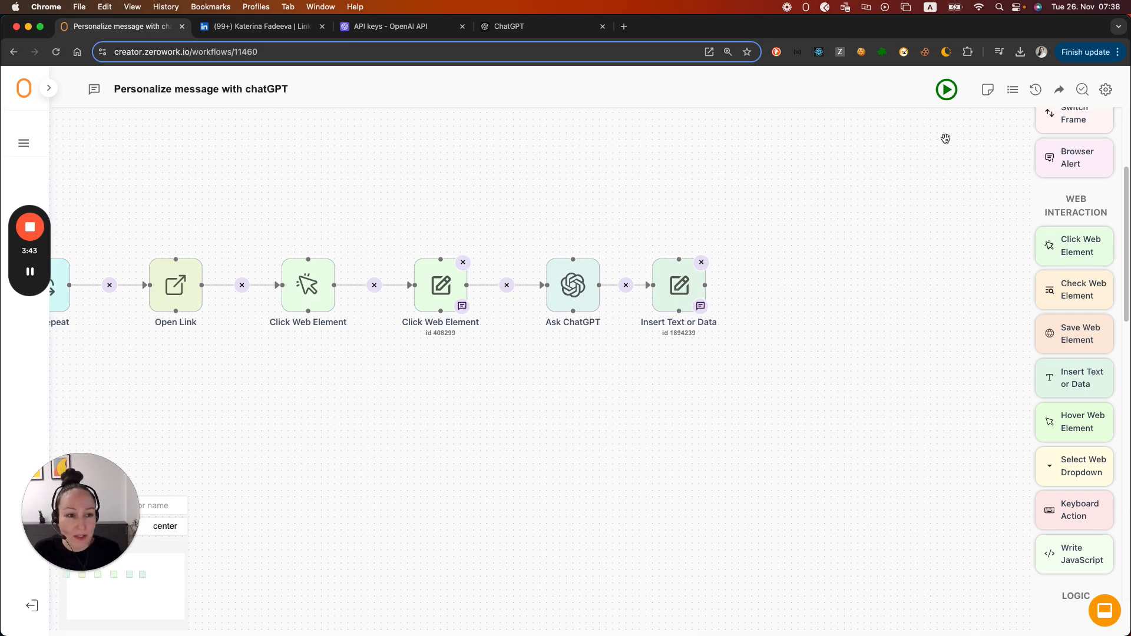
- Run the TaskBot so it types the ChatGPT greeting 'Hi Katerina, I'm impressed by your journey...' into the note
left_click(945, 89)
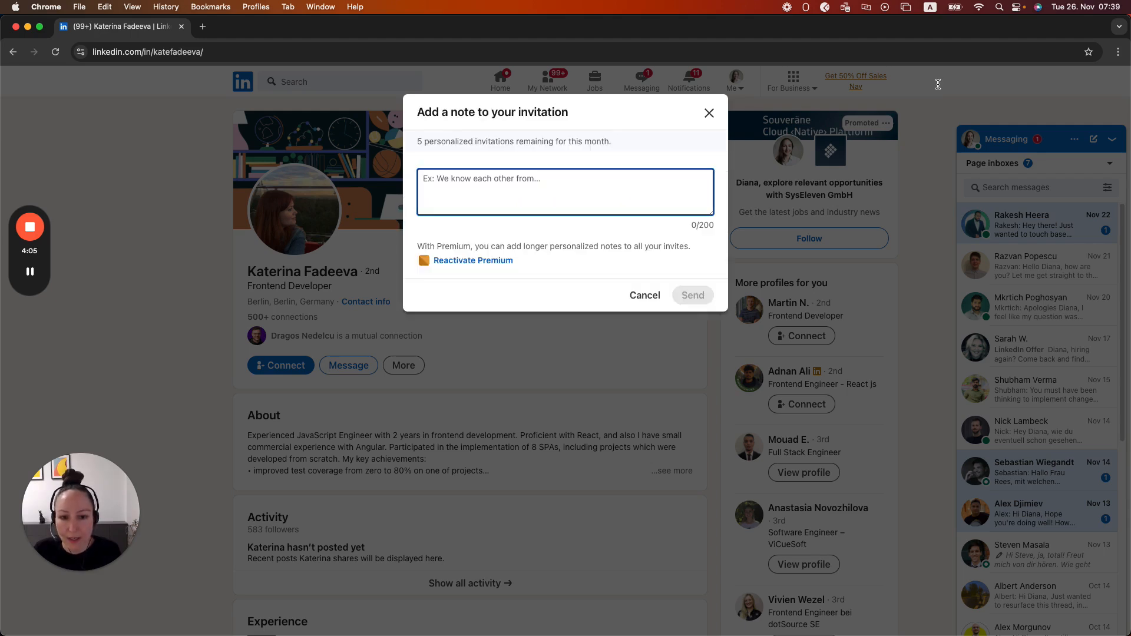
type("Hi Katerina, I'm impressed by your journey from project manageme")
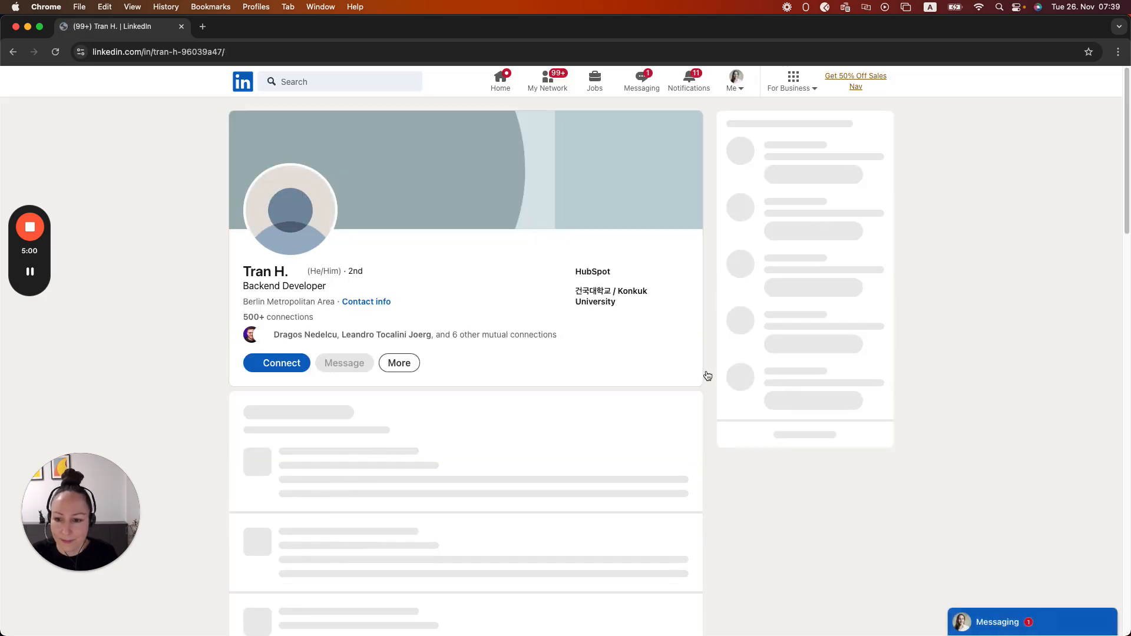
left_click(997, 622)
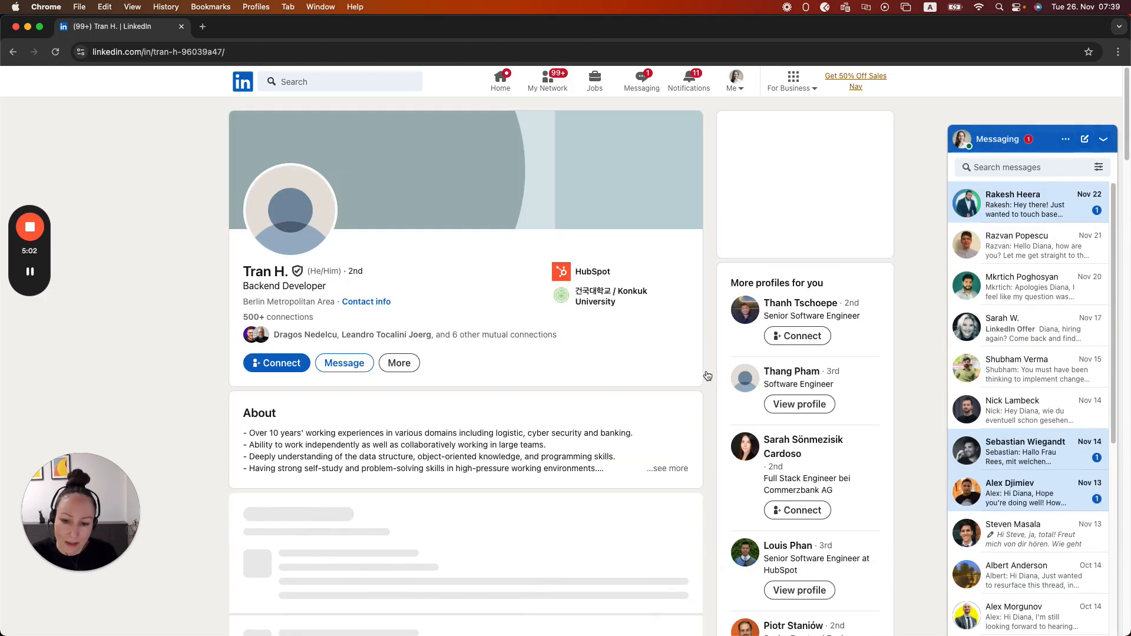
- Continue to the next profile, add a note and begin the personalised greeting 'Hi Tran,'
left_click(276, 363)
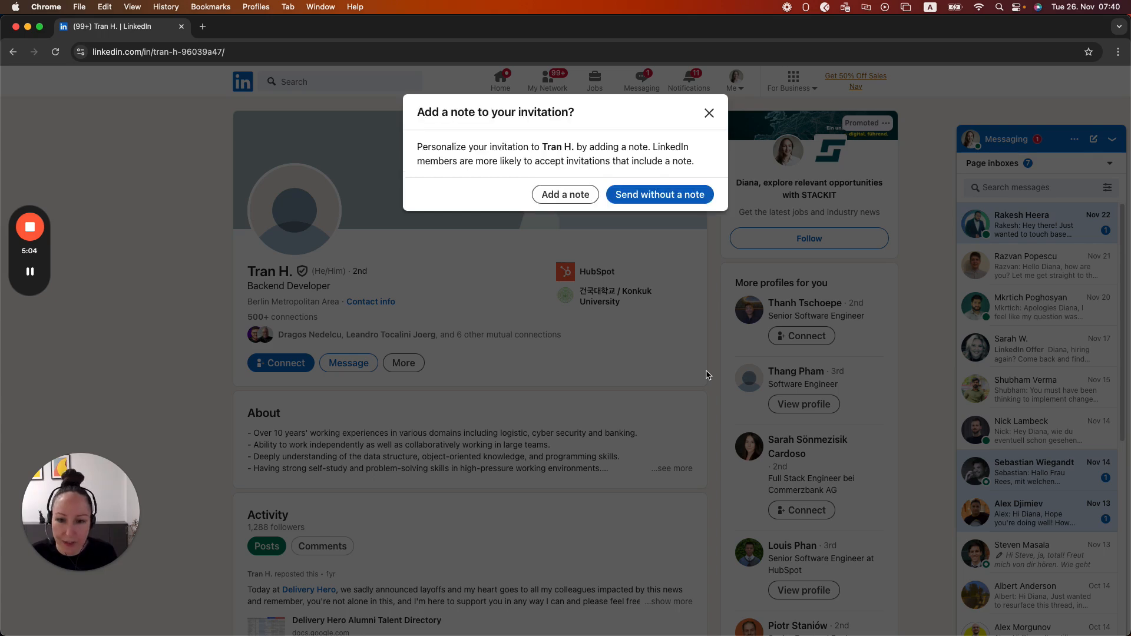
left_click(565, 194)
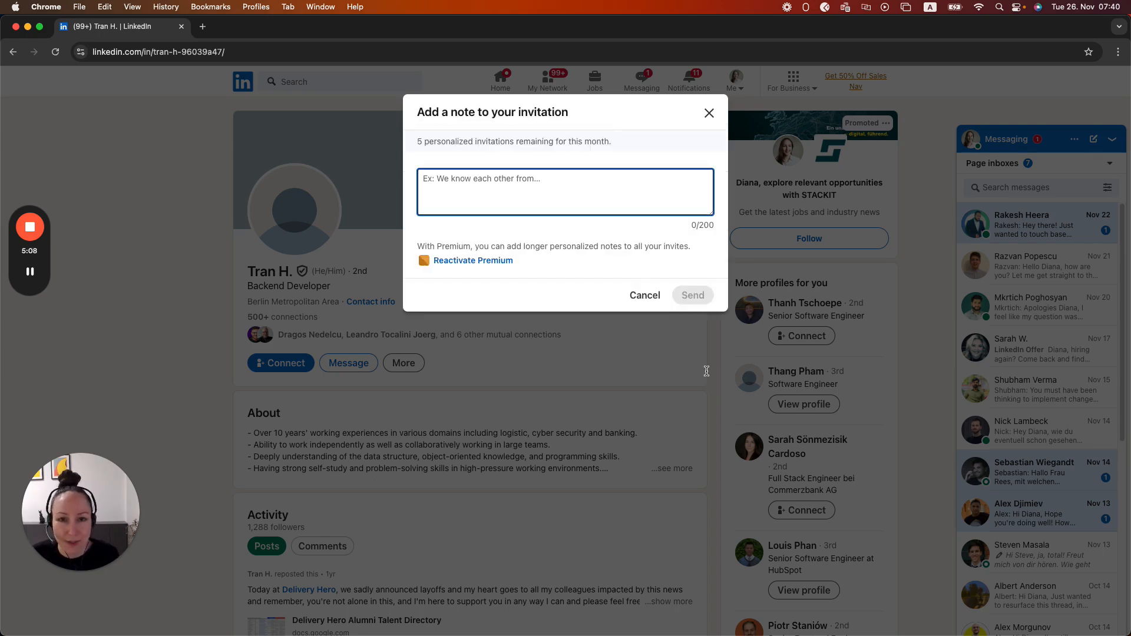
type("Hi Tran,")
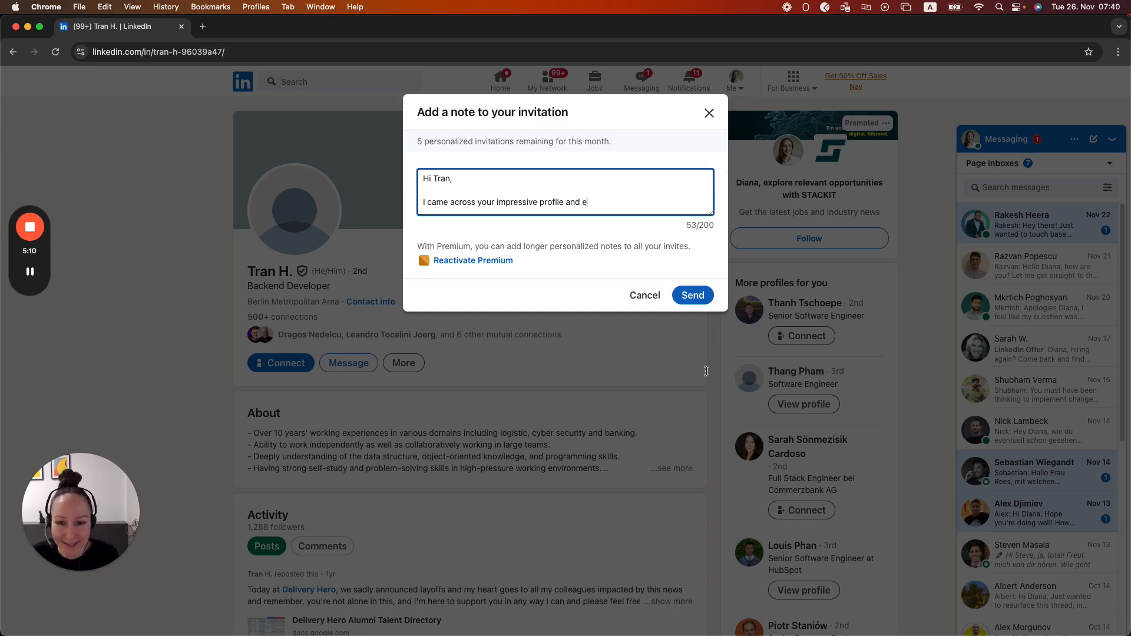